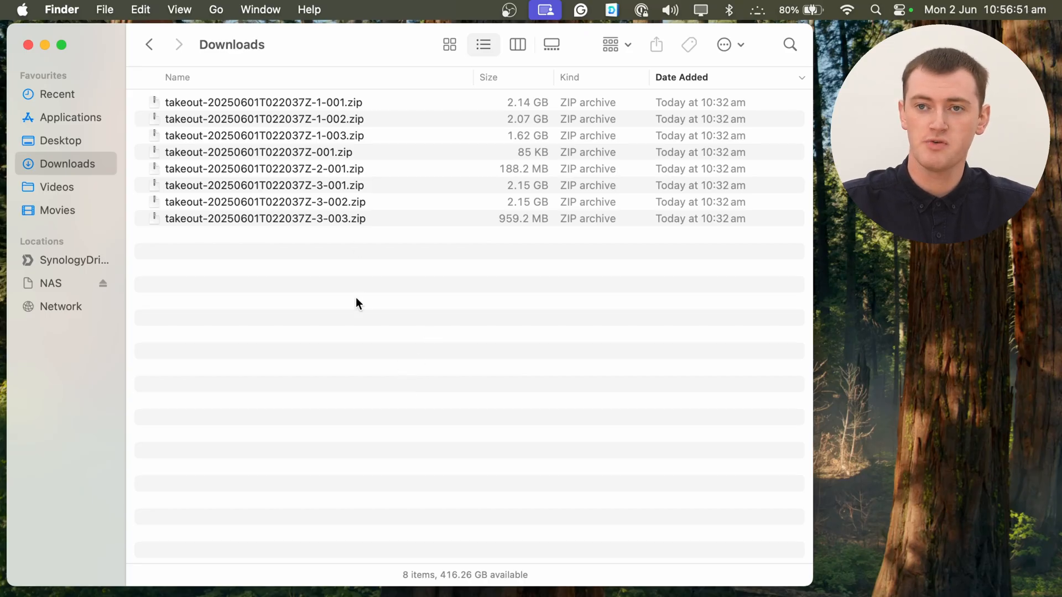
mouse_move(339, 147)
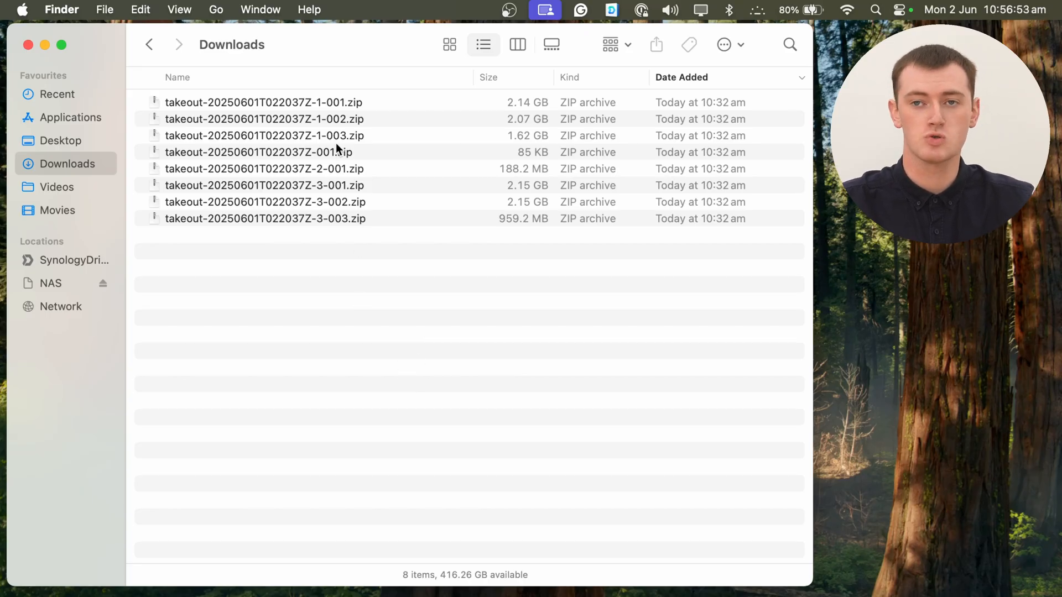
mouse_move(333, 136)
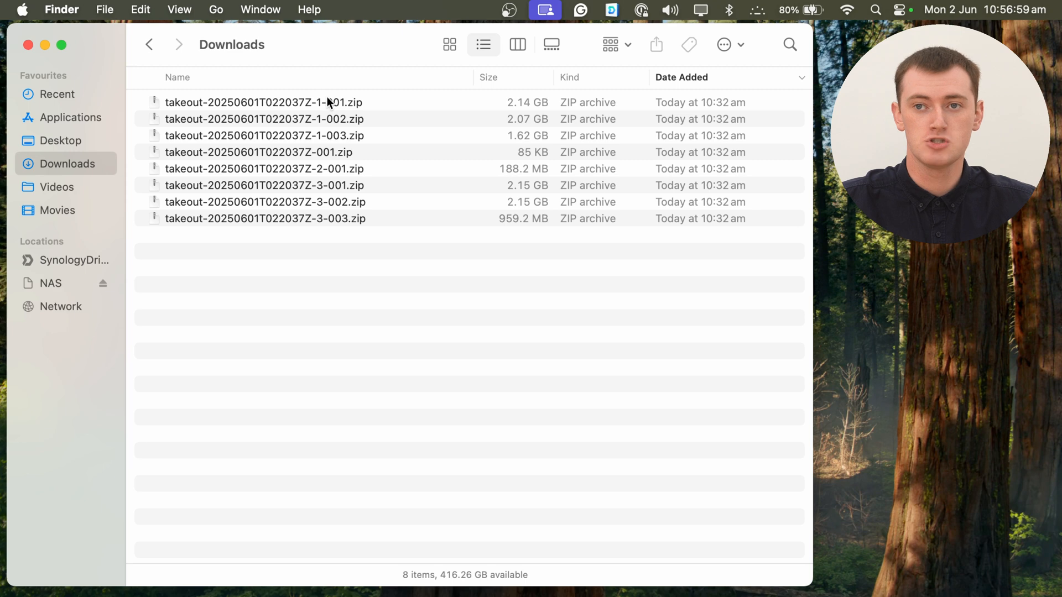
- Extract the Google Takeout zip archives into folders Takeout through Takeout 8
double_click(263, 102)
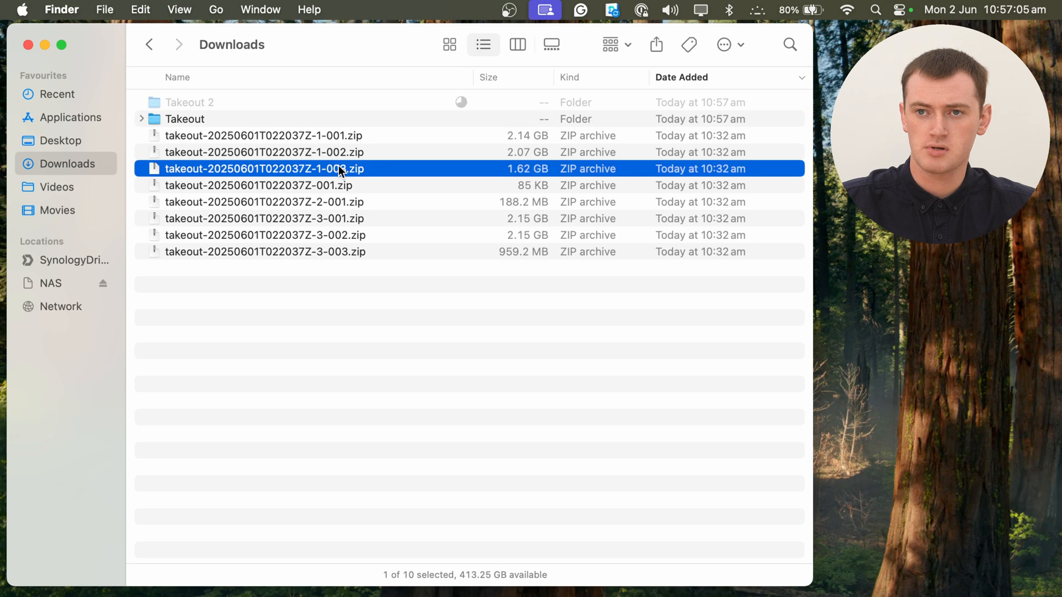
double_click(264, 169)
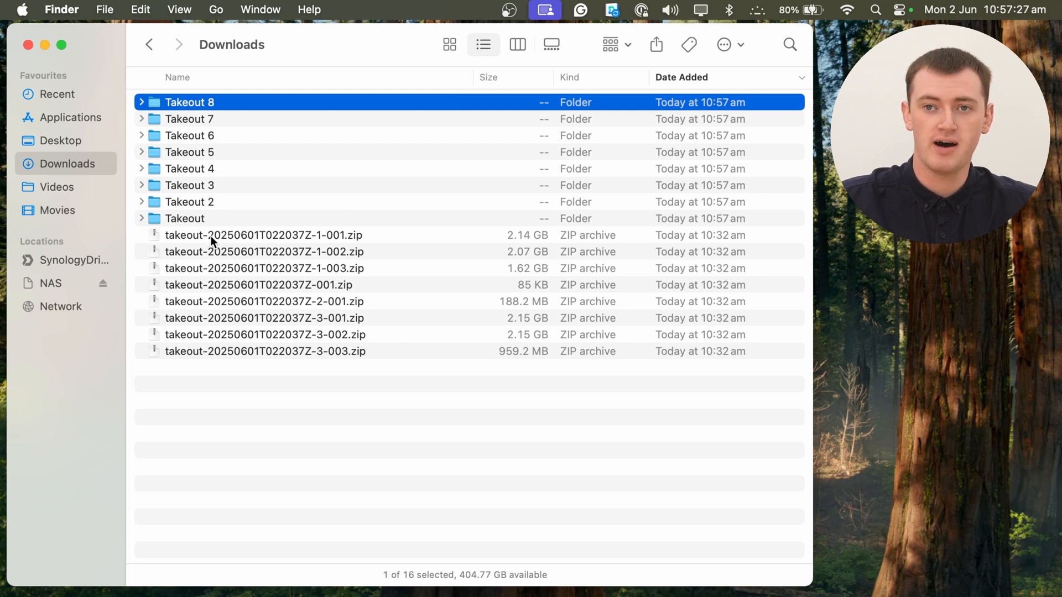
mouse_move(263, 204)
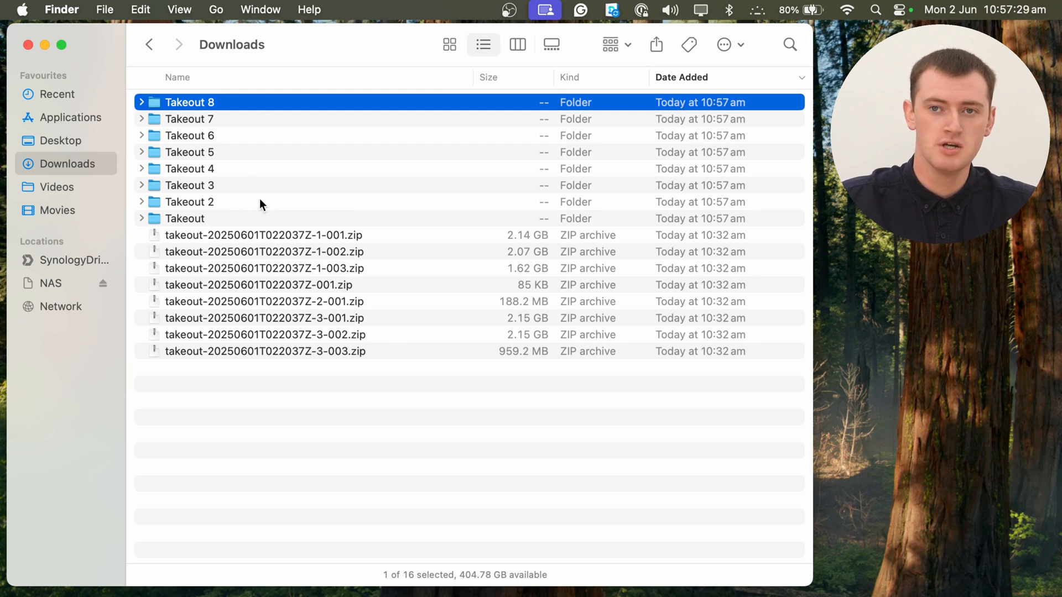
mouse_move(236, 176)
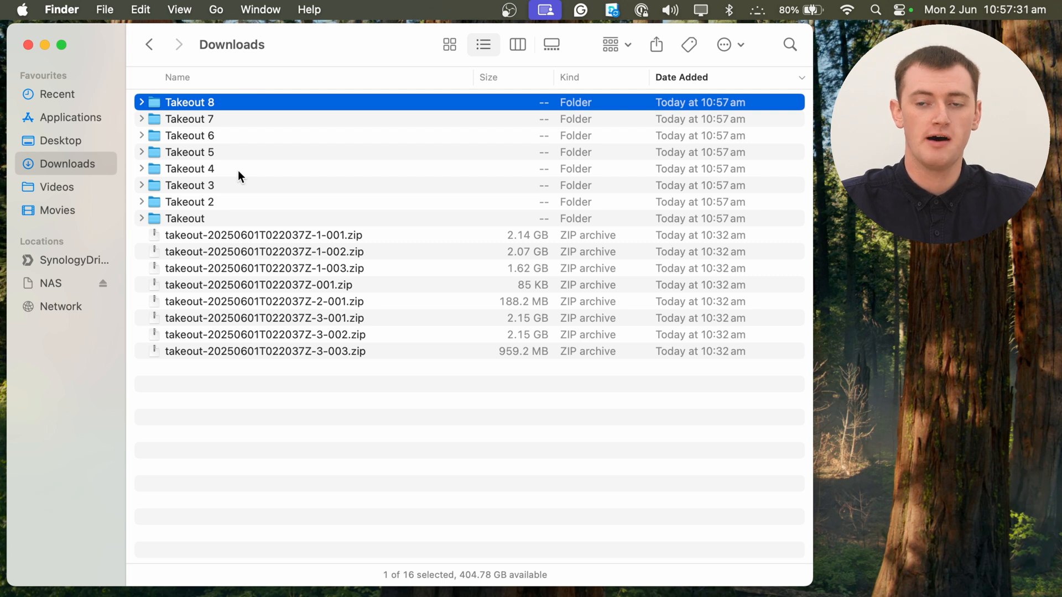
mouse_move(269, 405)
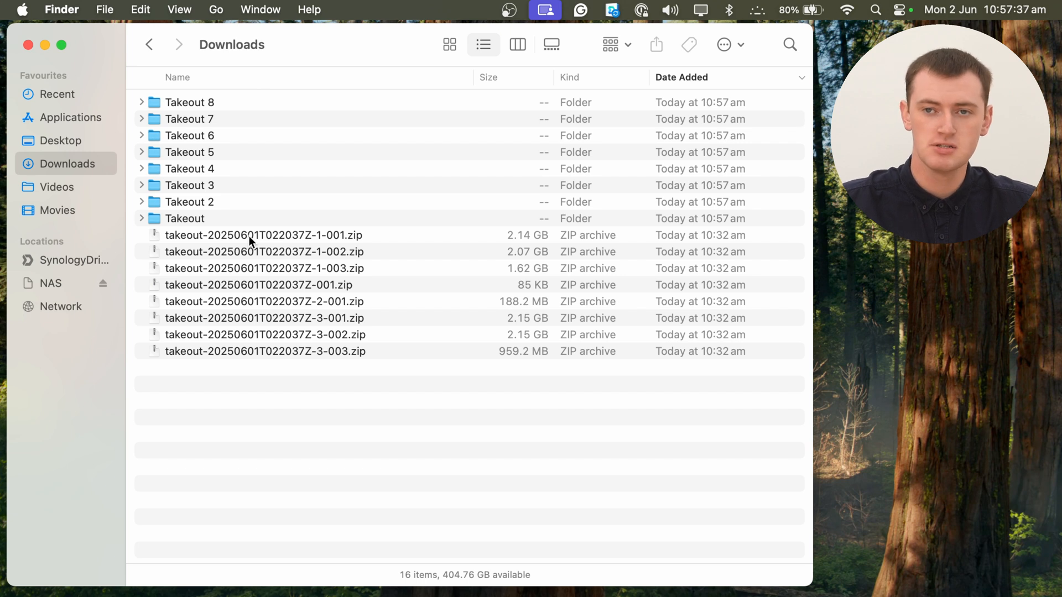
- Move all the takeout zip archives to the Bin, leaving only the eight Takeout folders
left_click(263, 235)
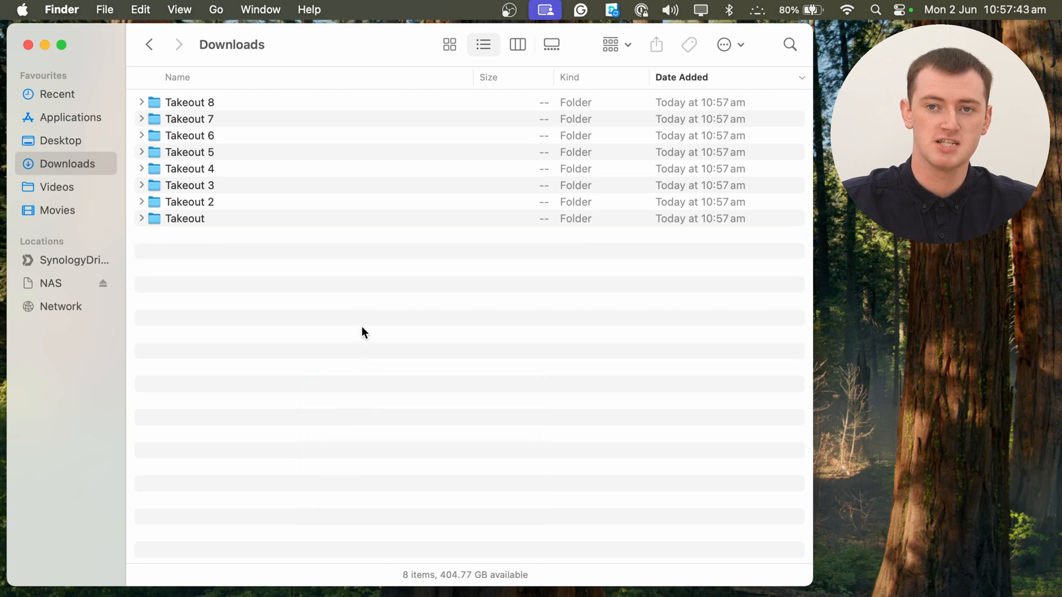
mouse_move(363, 320)
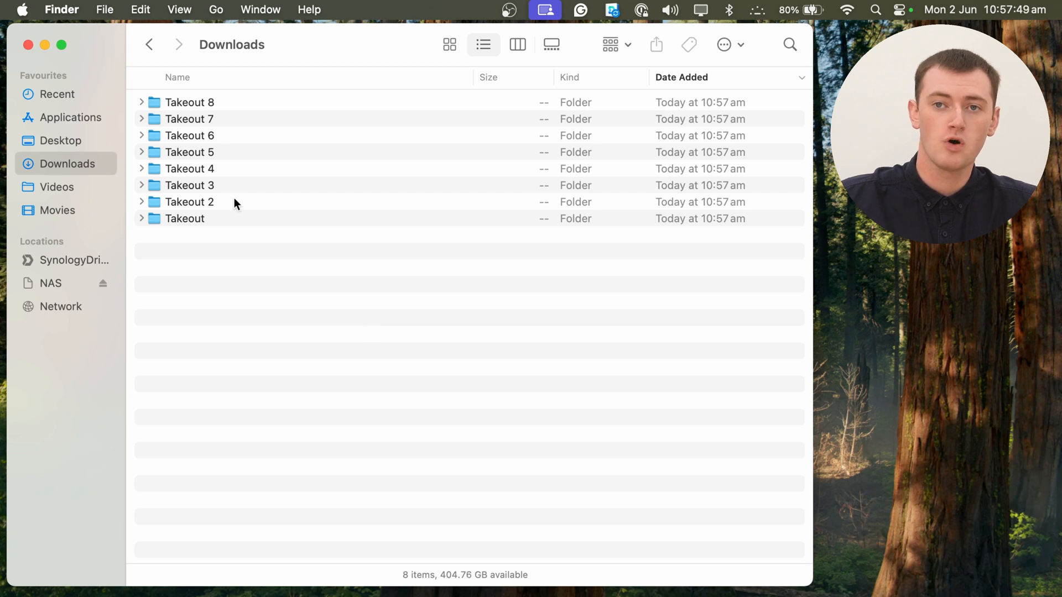
mouse_move(181, 230)
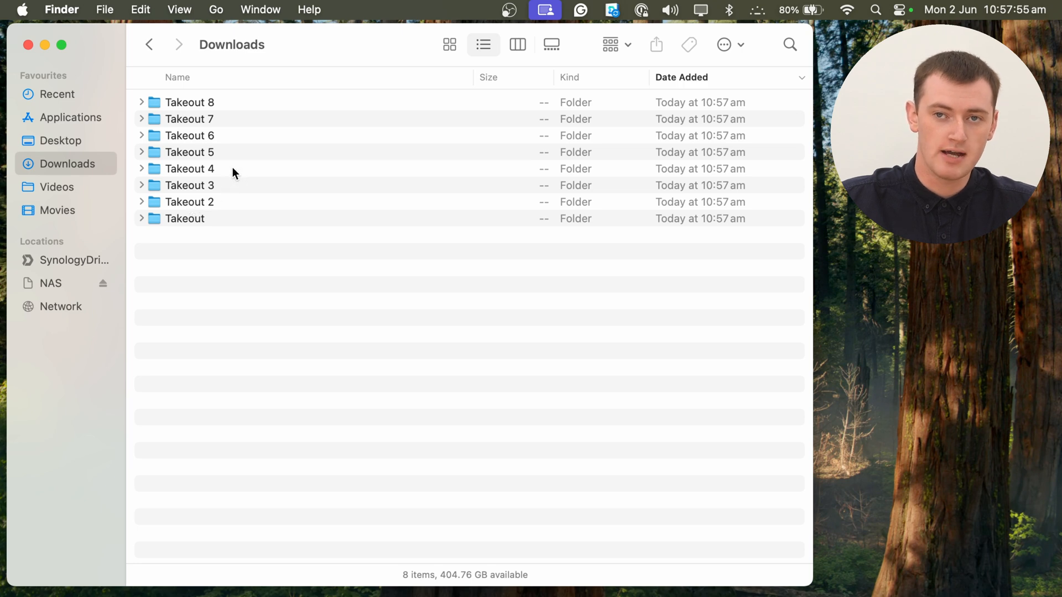
mouse_move(225, 186)
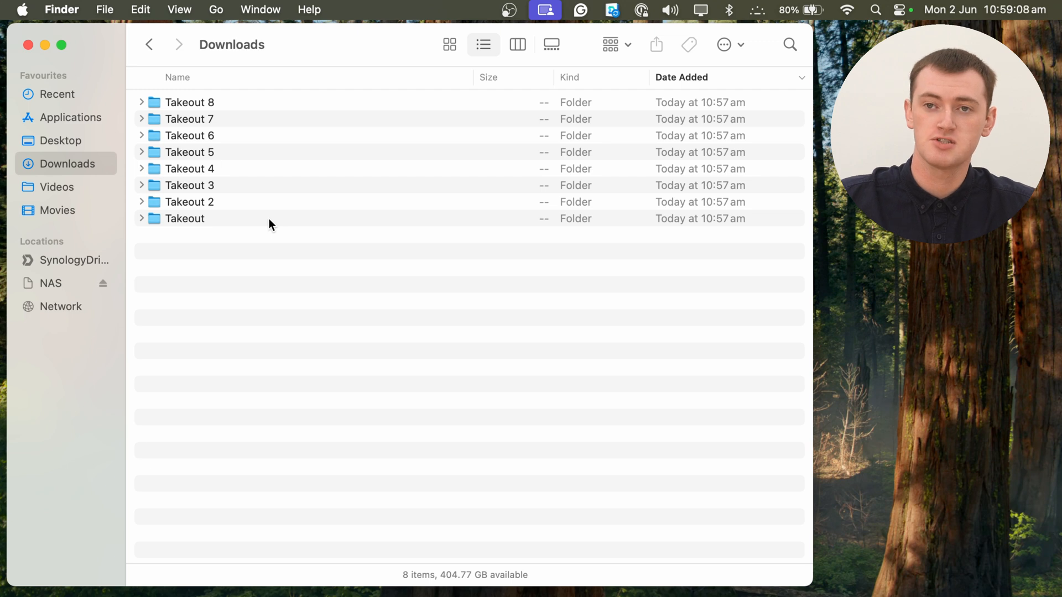
mouse_move(246, 304)
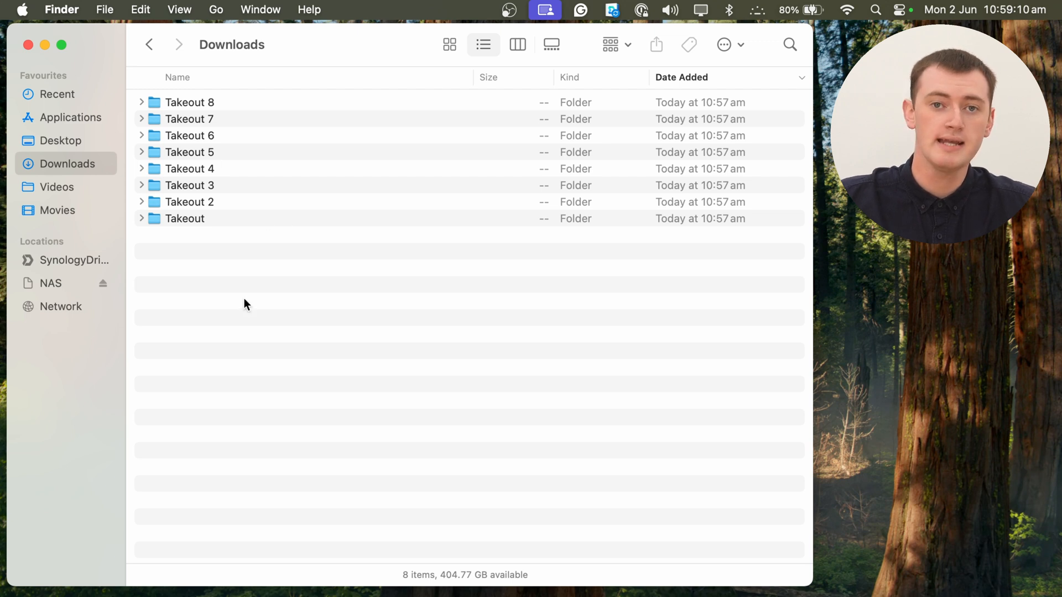
mouse_move(296, 294)
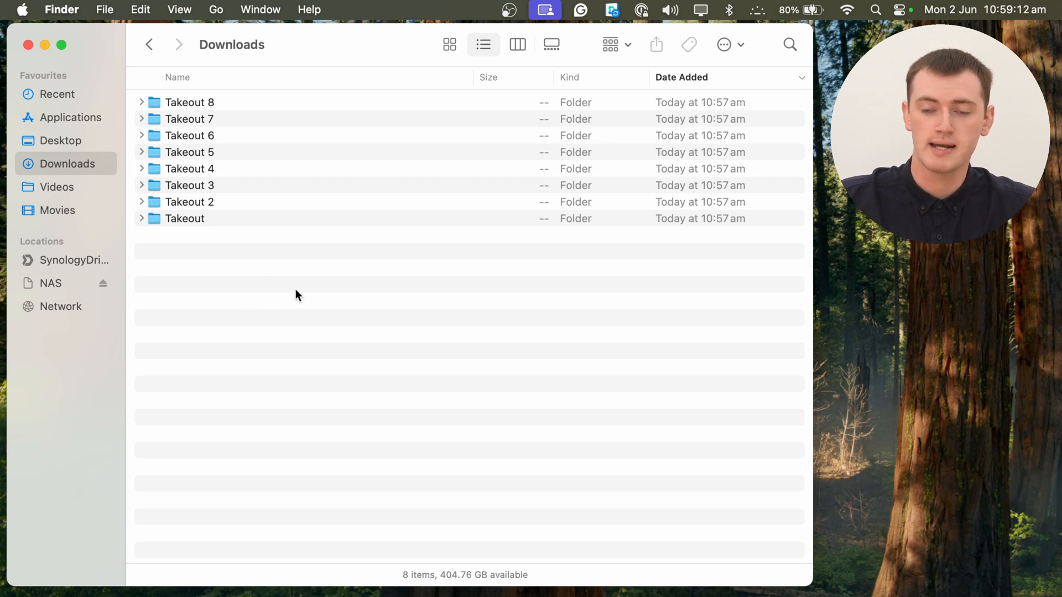
mouse_move(226, 272)
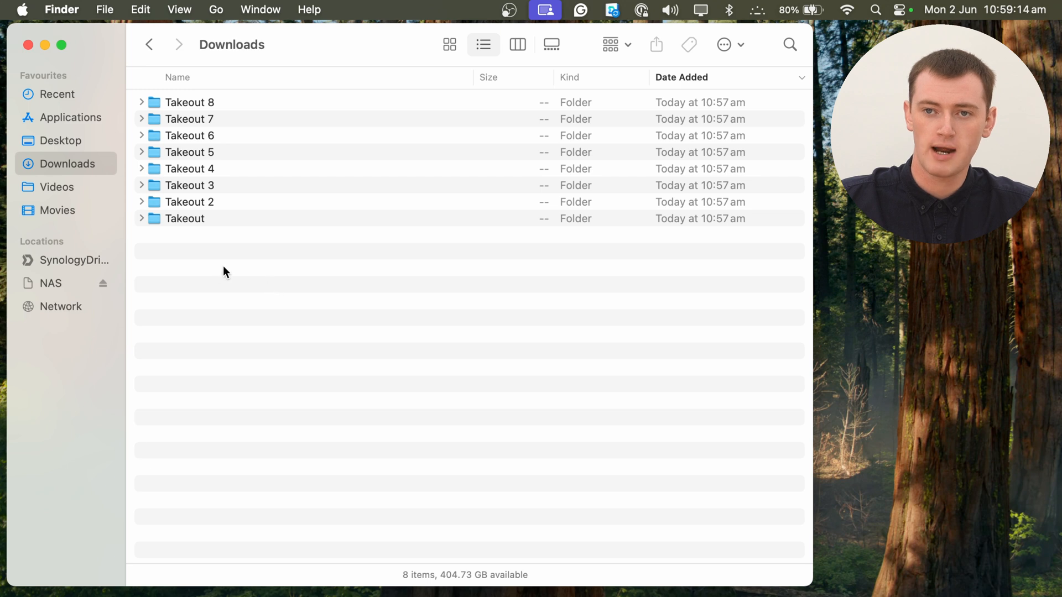
- Create a new empty folder named Merging in Downloads
right_click(246, 270)
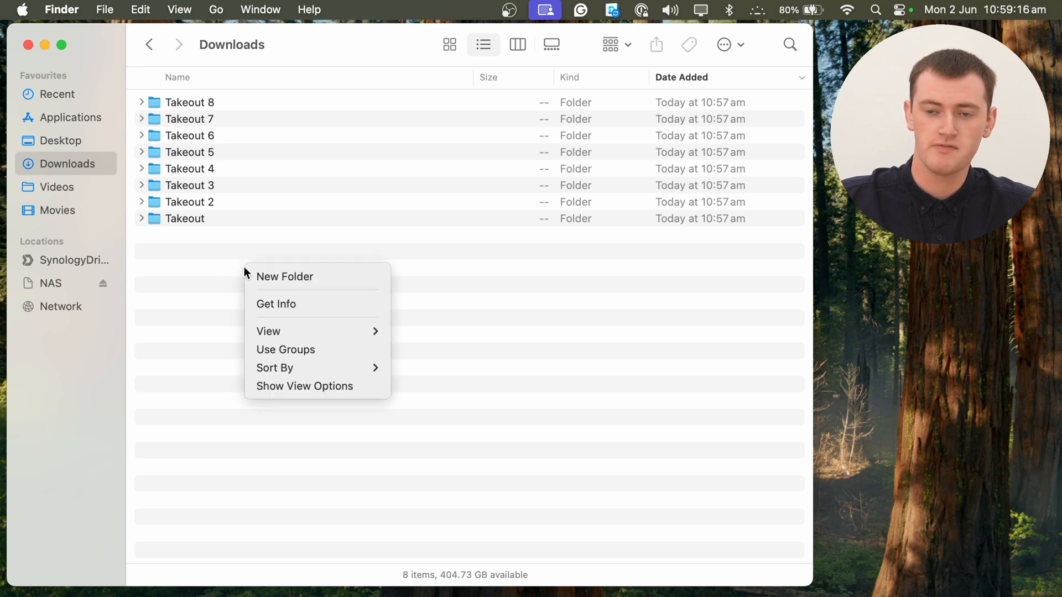
left_click(284, 276)
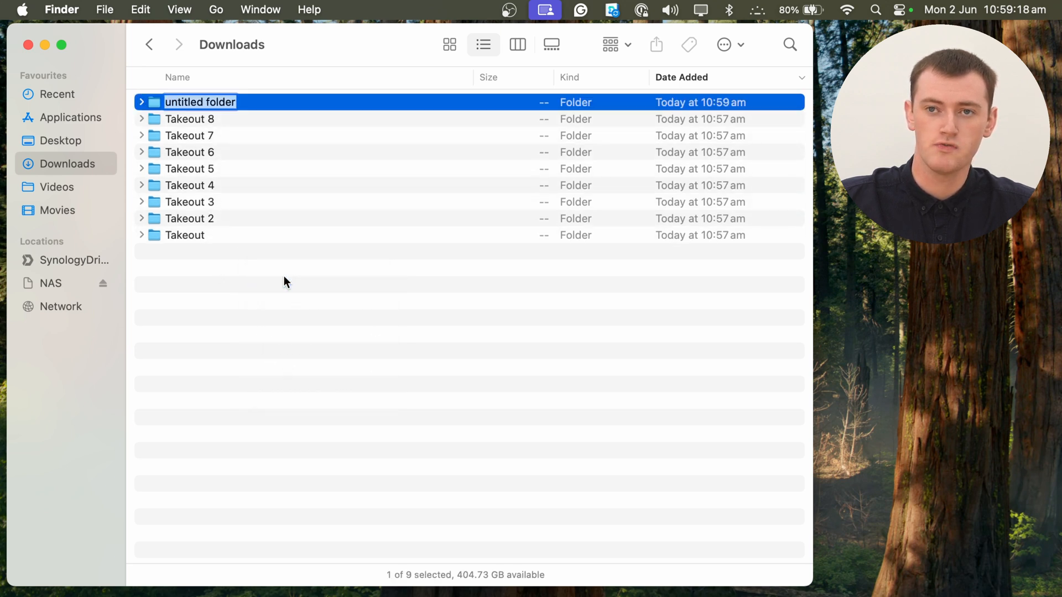
mouse_move(288, 330)
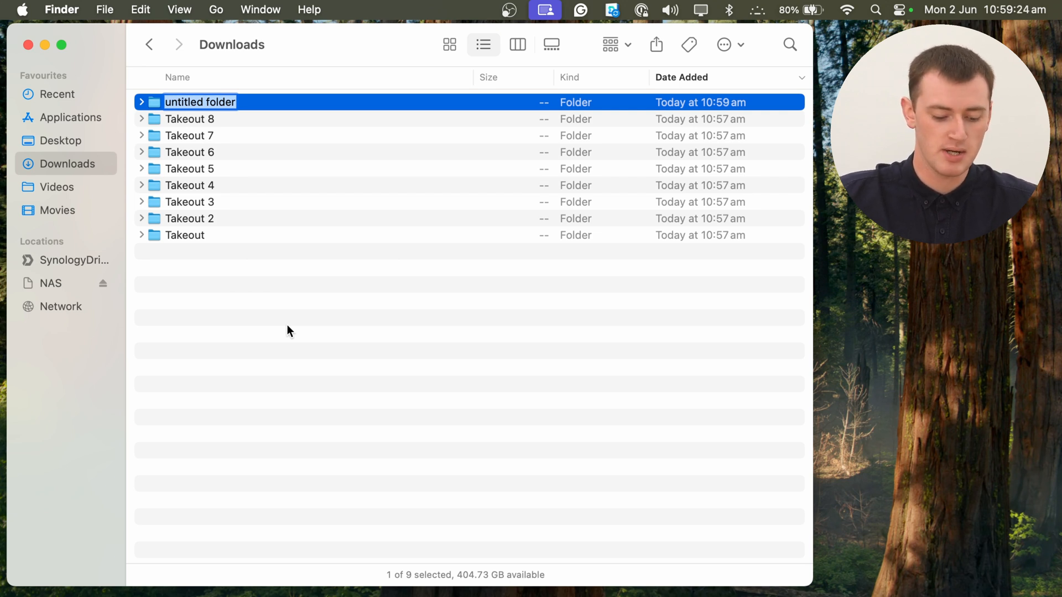
type("Merging")
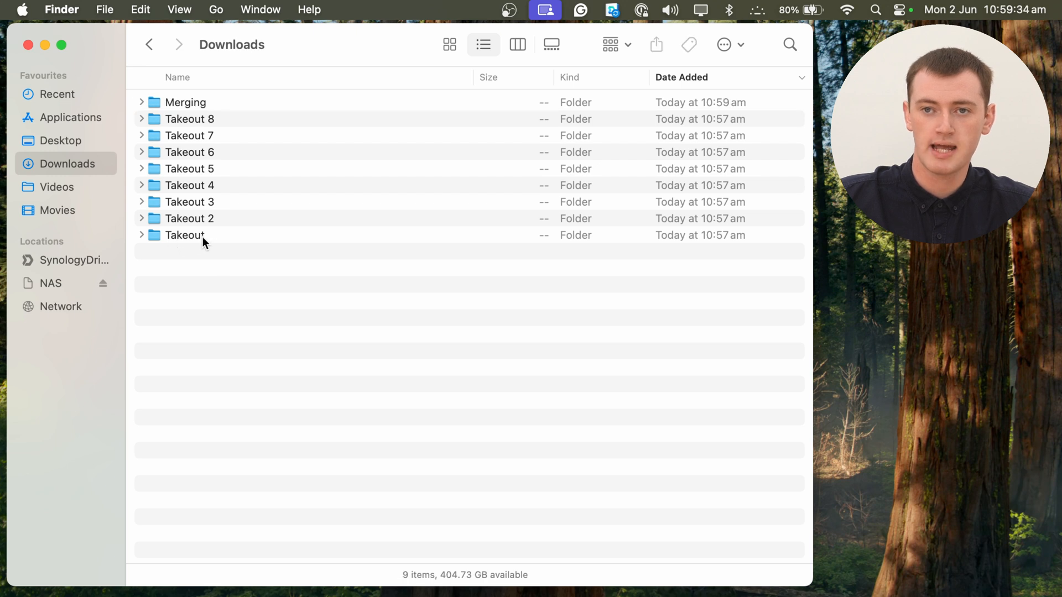
mouse_move(185, 239)
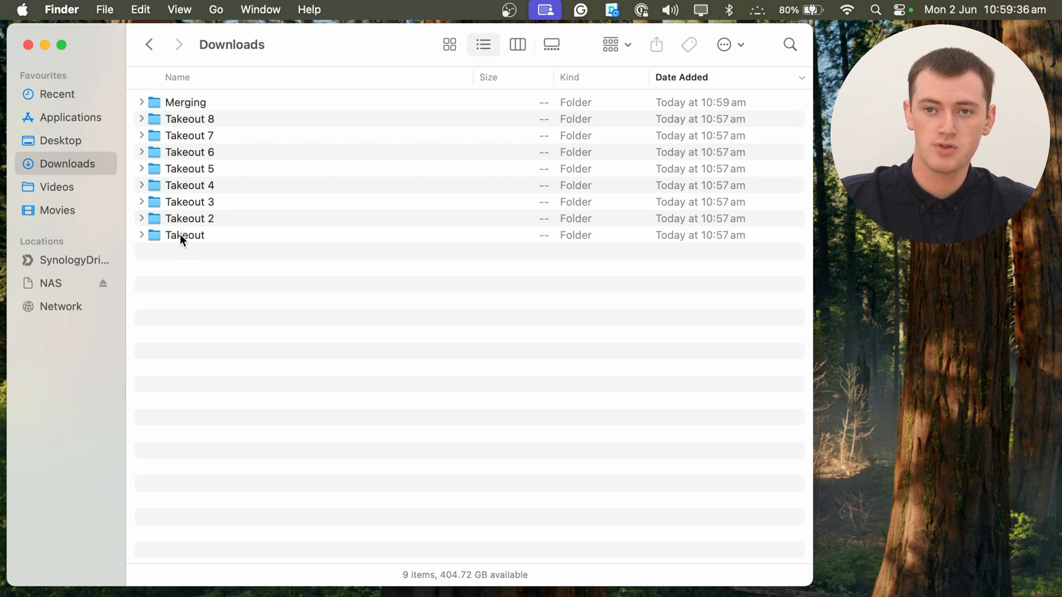
mouse_move(212, 241)
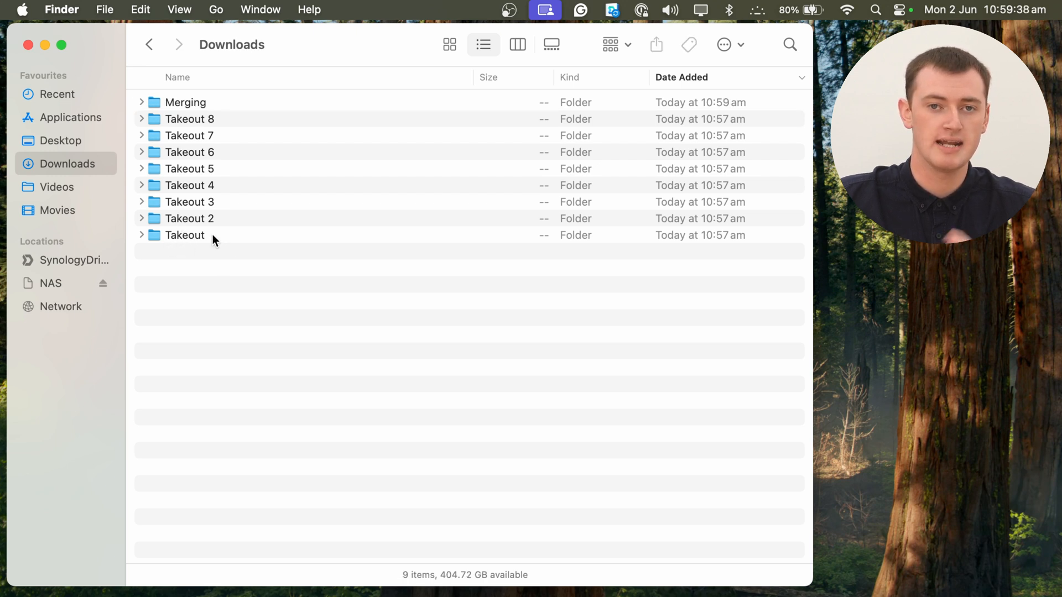
- Move the original Takeout folder into Merging and check it arrived there
left_click(185, 235)
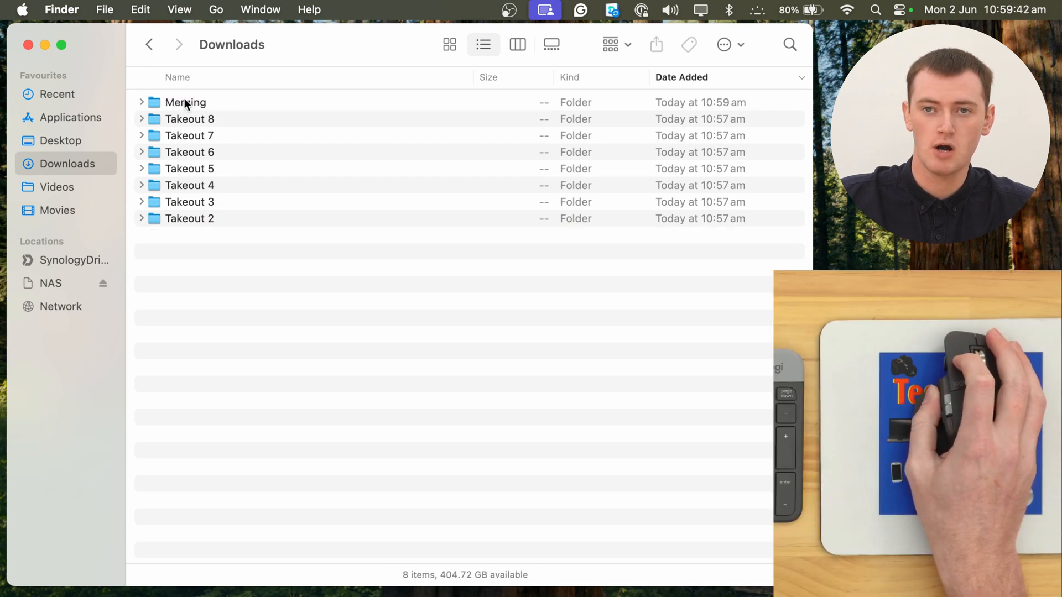
double_click(184, 102)
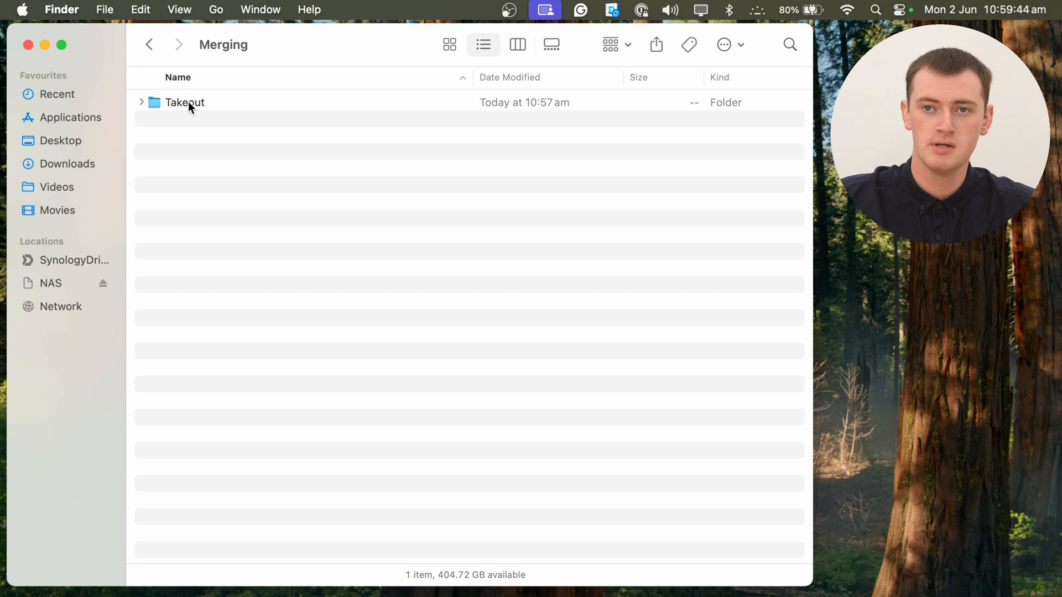
left_click(69, 163)
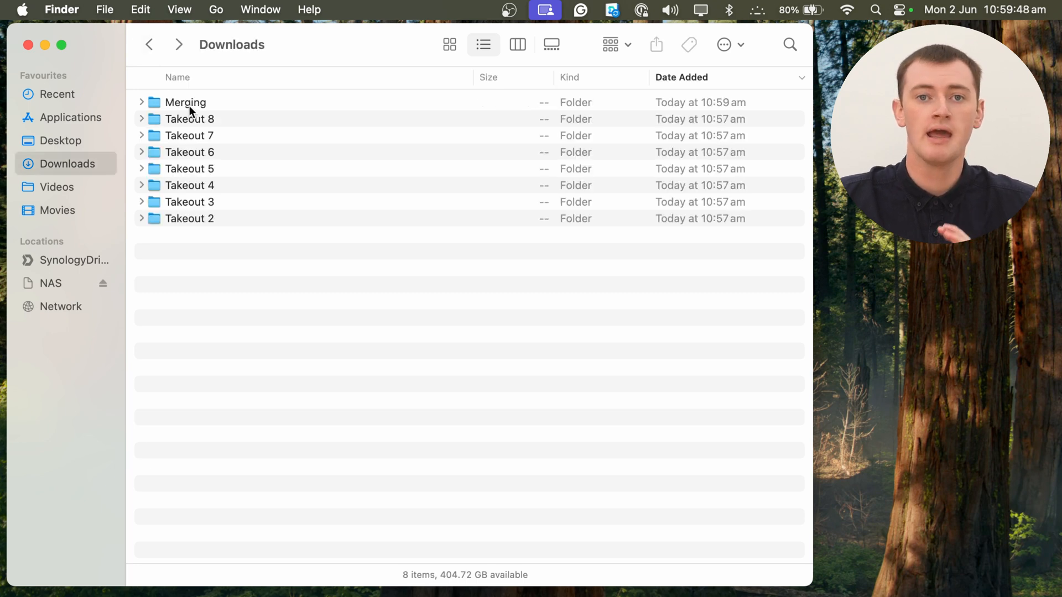
mouse_move(242, 164)
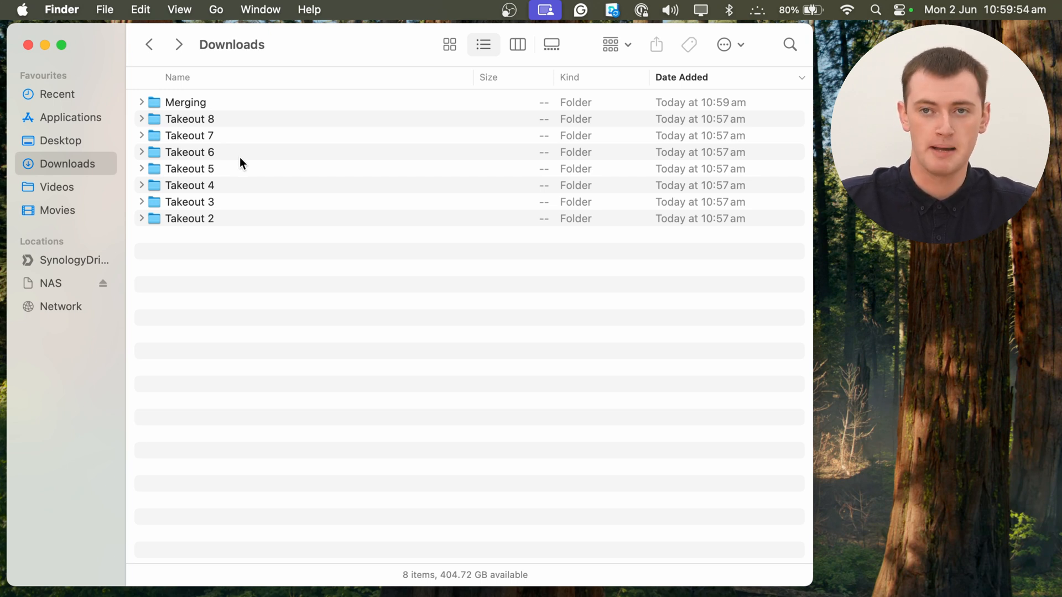
mouse_move(181, 217)
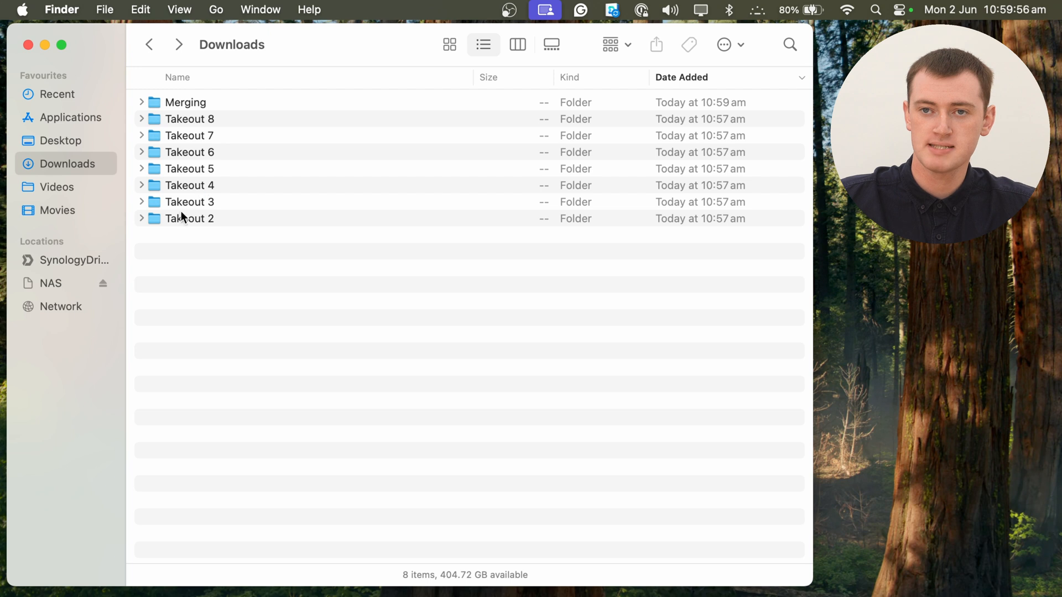
mouse_move(209, 227)
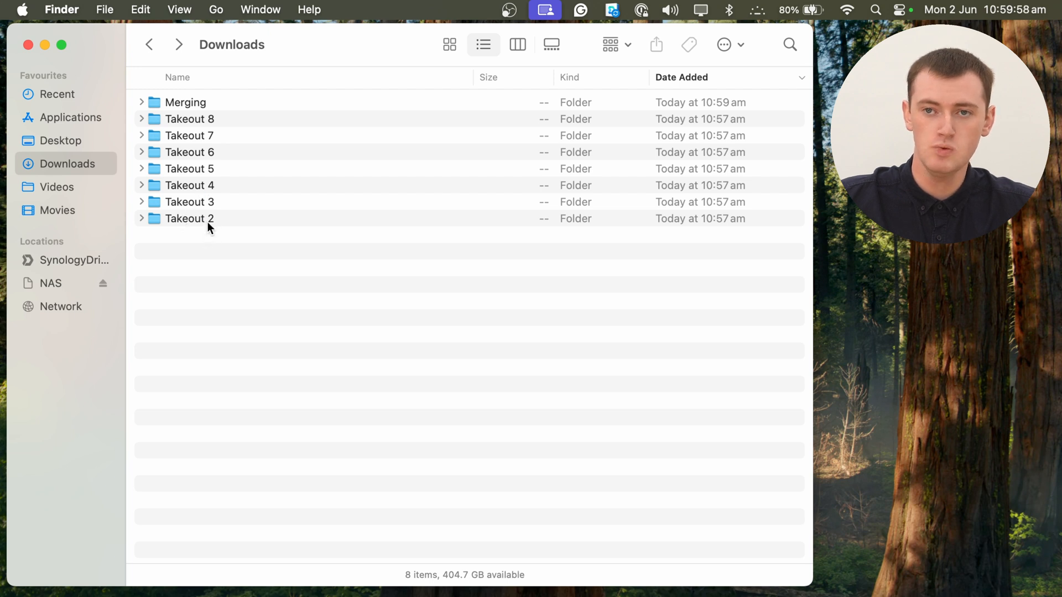
- Rename the Takeout 2 folder to Takeout
left_click(189, 218)
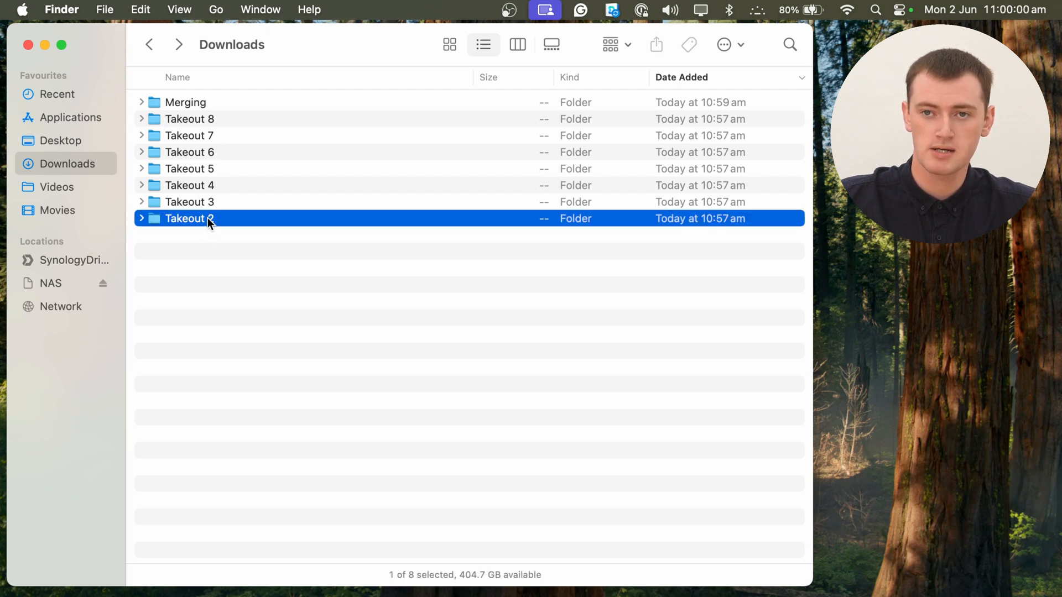
right_click(189, 218)
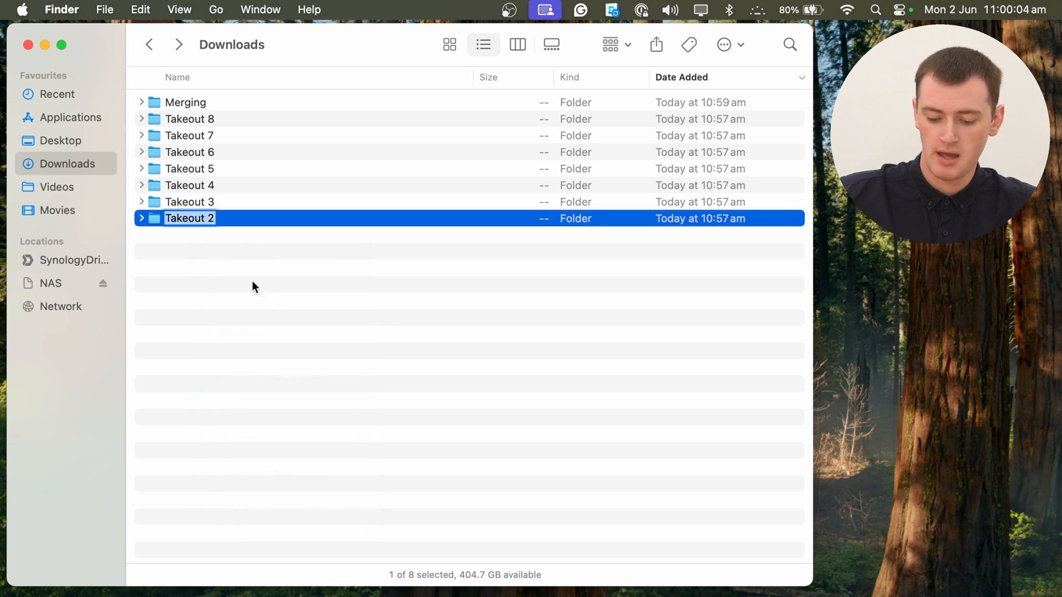
left_click(189, 218)
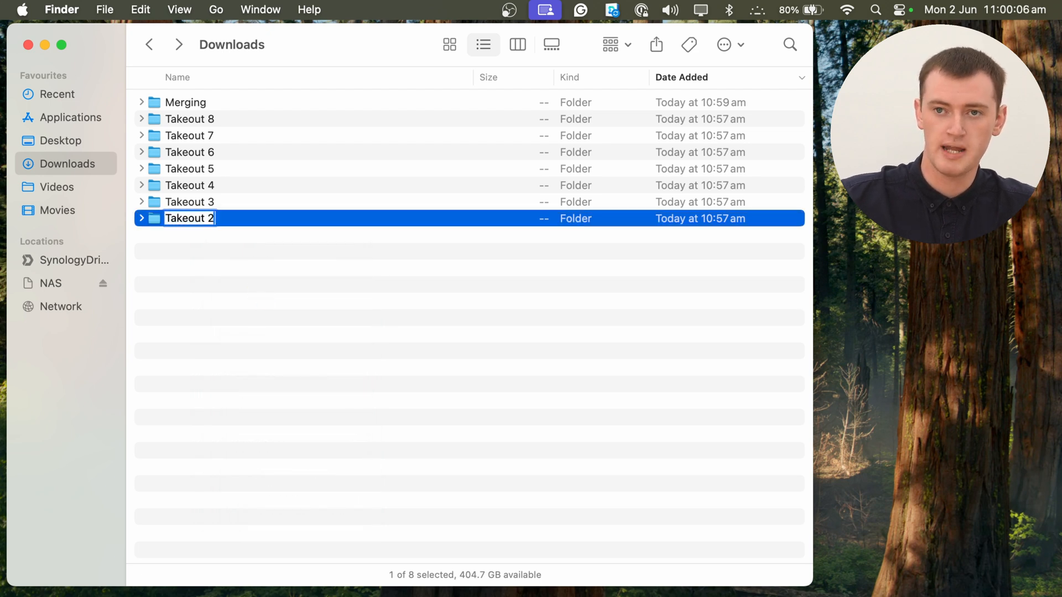
key("backspace")
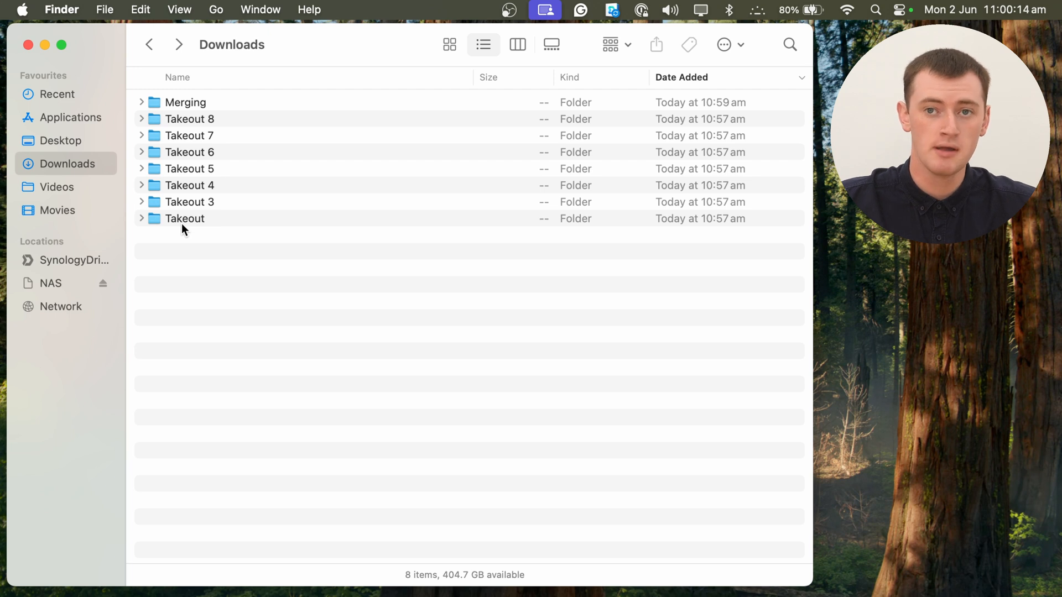
mouse_move(251, 251)
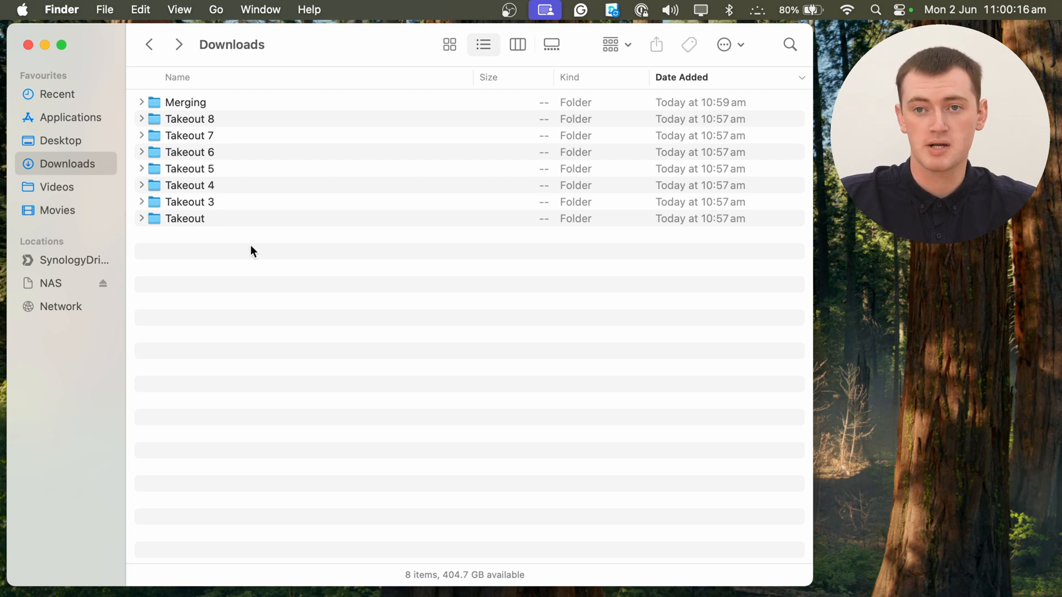
mouse_move(253, 275)
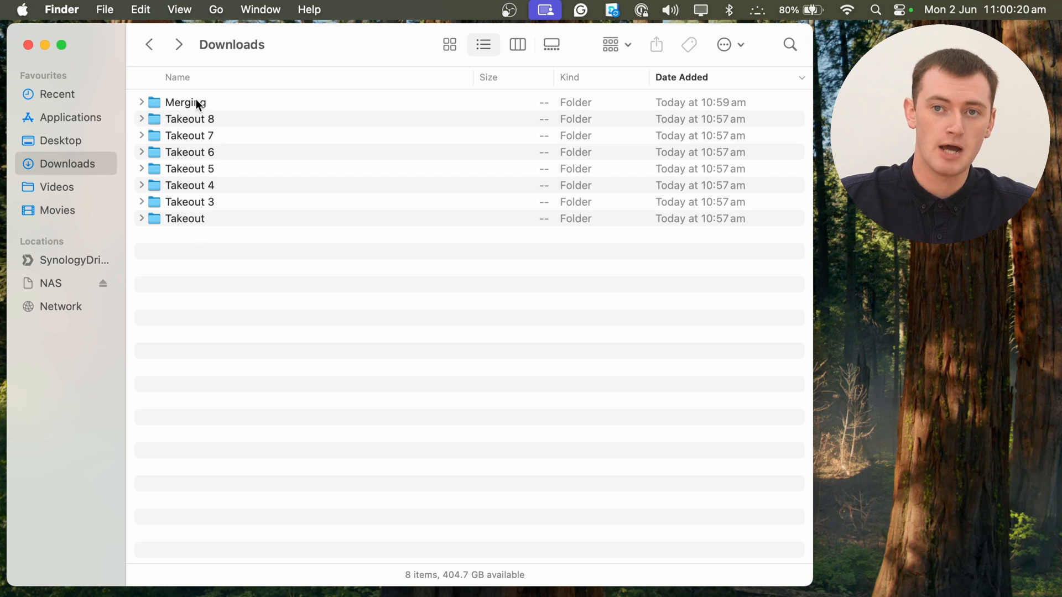
mouse_move(219, 226)
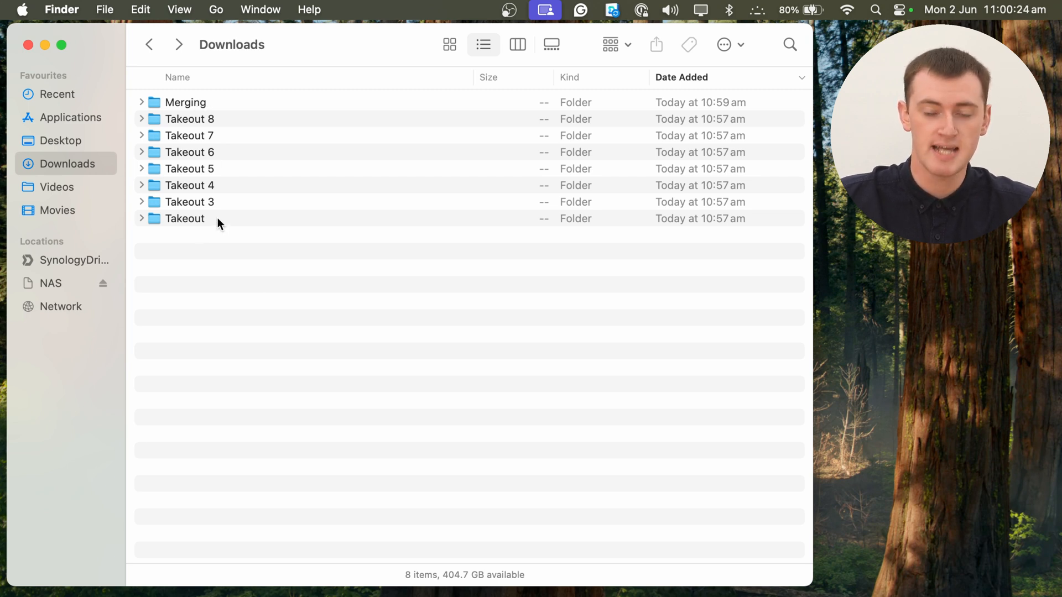
mouse_move(210, 103)
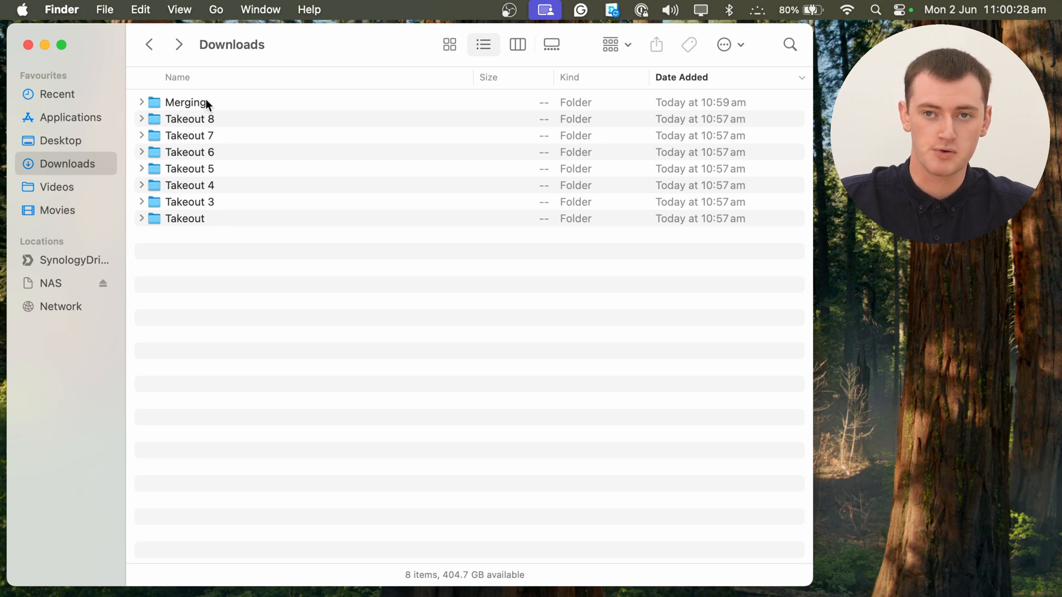
- Option-drag Takeout onto Merging and merge it with the Takeout already inside
left_click(185, 218)
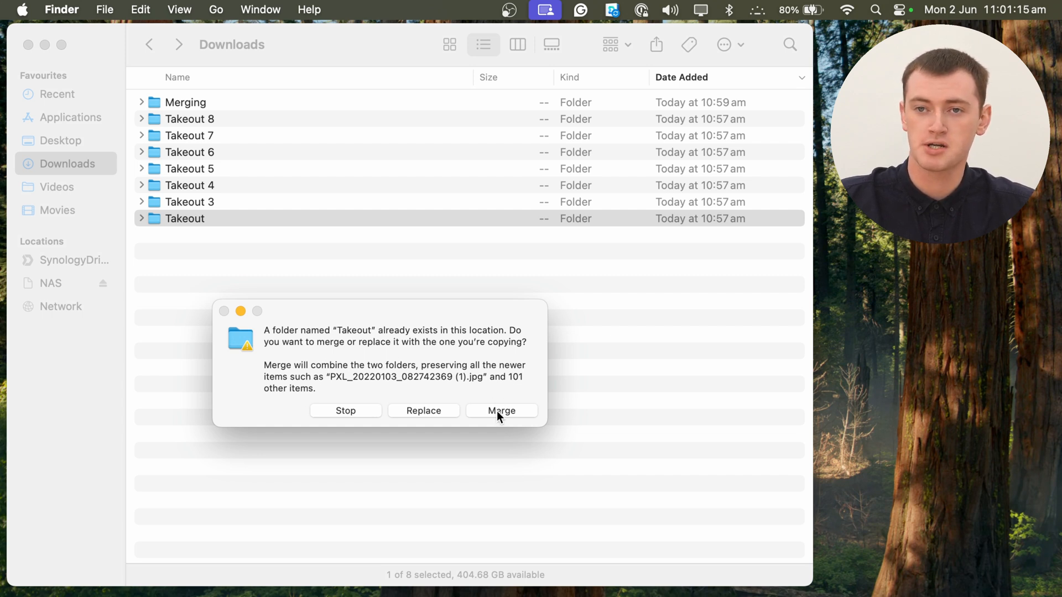
left_click(501, 410)
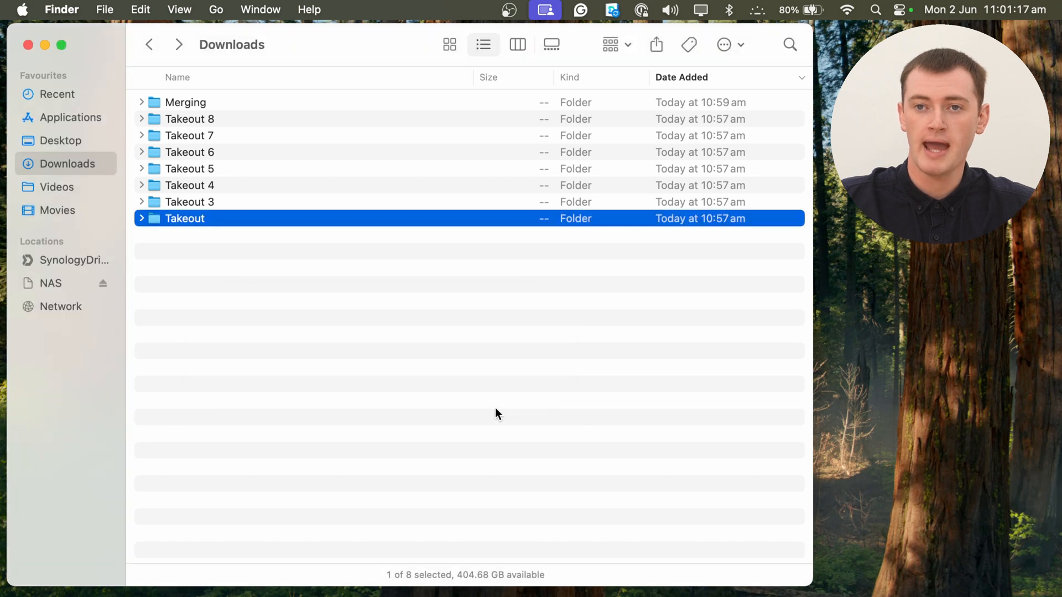
mouse_move(466, 386)
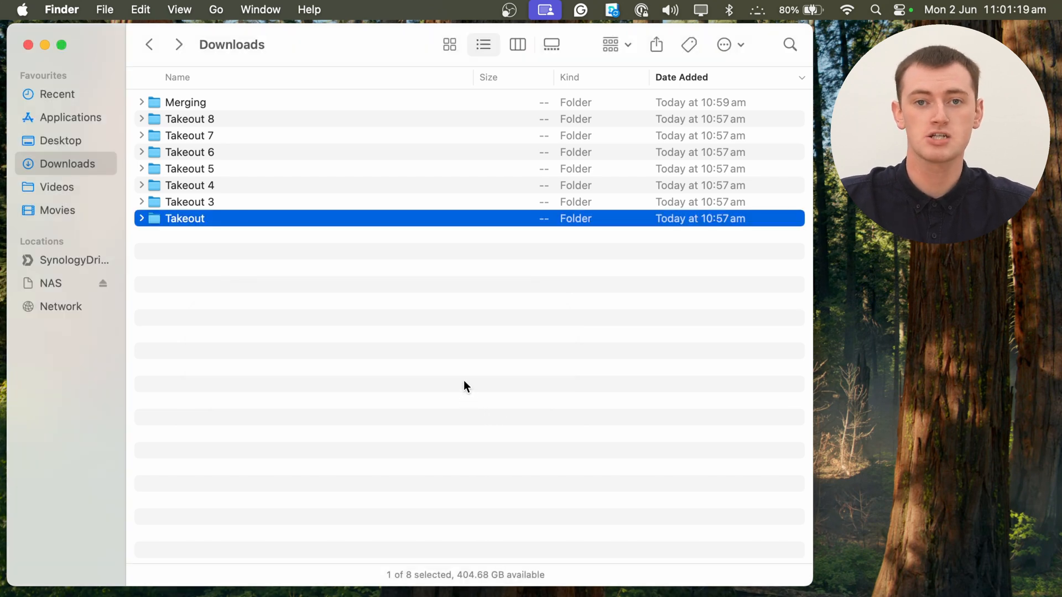
mouse_move(172, 216)
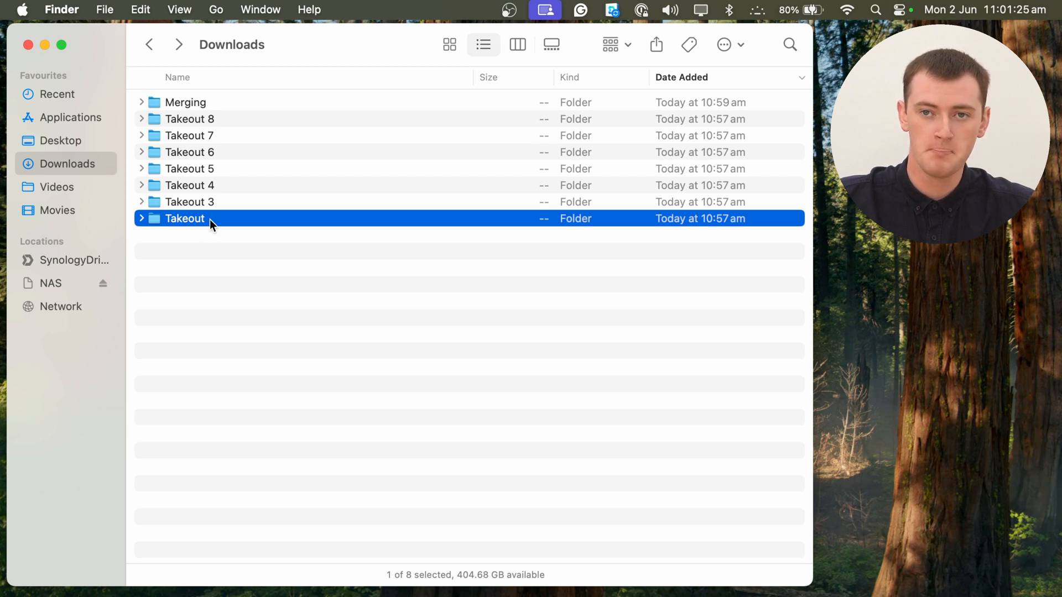
- Move the leftover Takeout in Downloads to the Bin and check Merging holds one Takeout
right_click(185, 218)
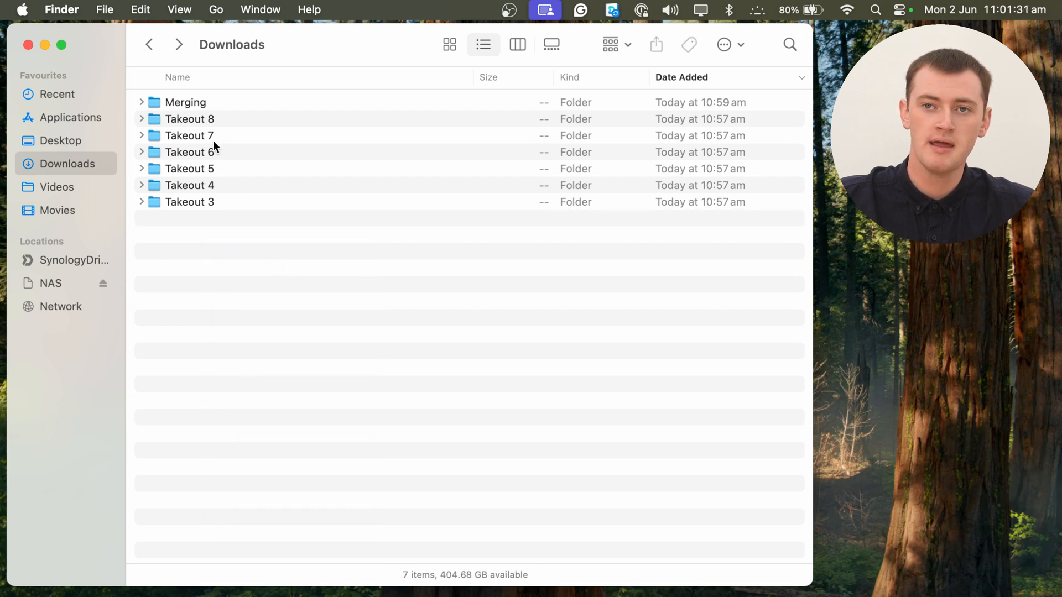
left_click(184, 101)
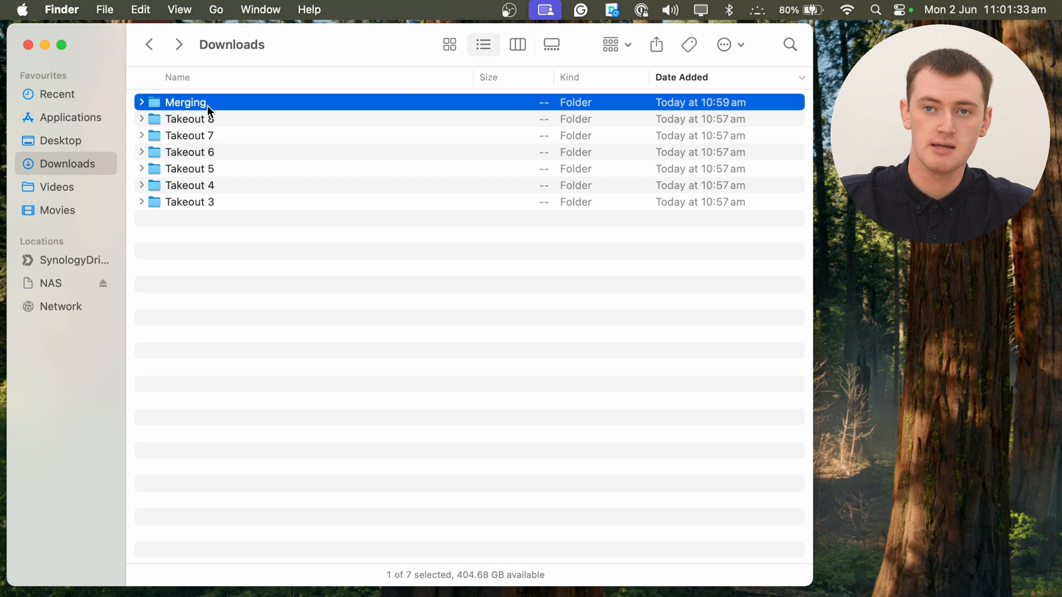
double_click(185, 102)
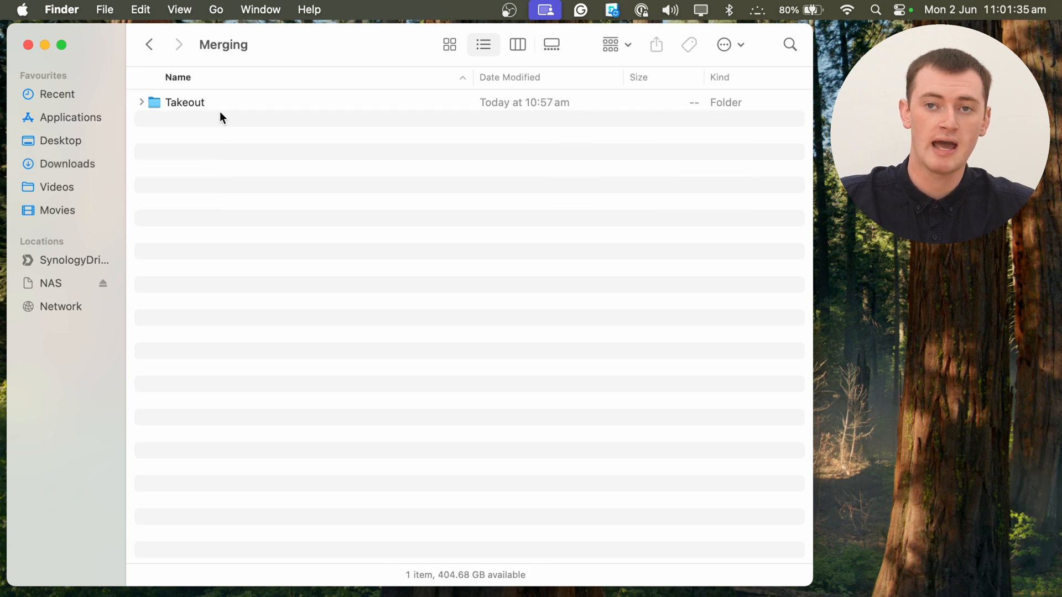
mouse_move(192, 109)
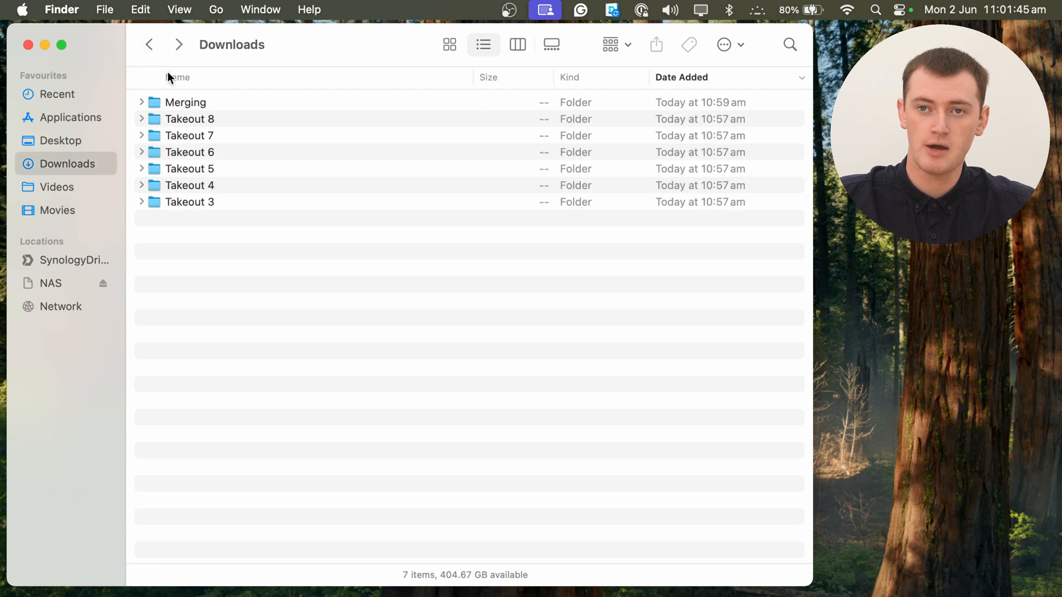
mouse_move(255, 312)
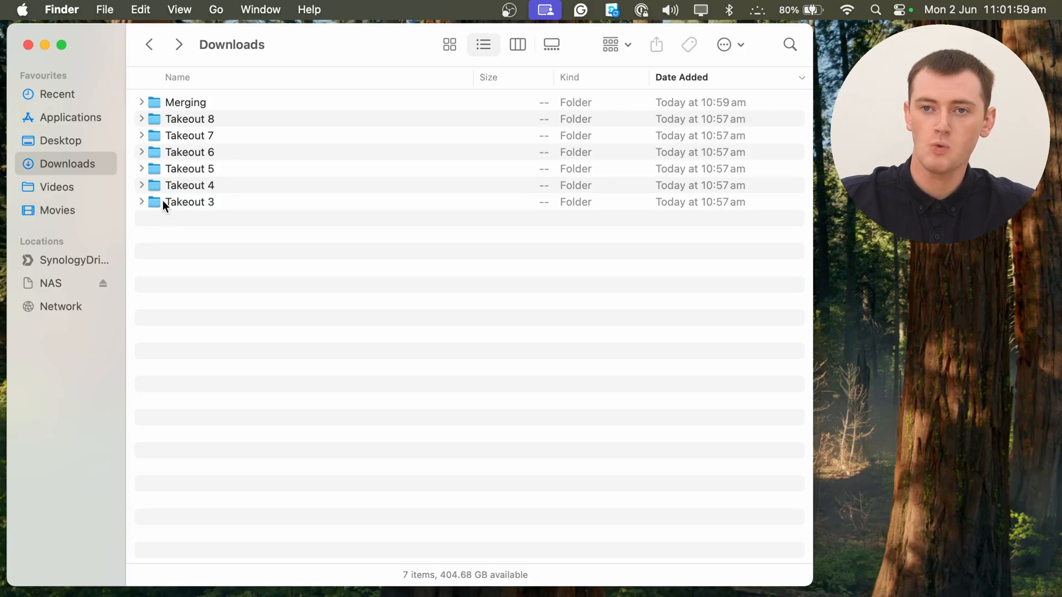
- Rename Takeout 3 to Takeout, merge it into Merging's Takeout, bin the original, and start on Takeout 4
right_click(188, 201)
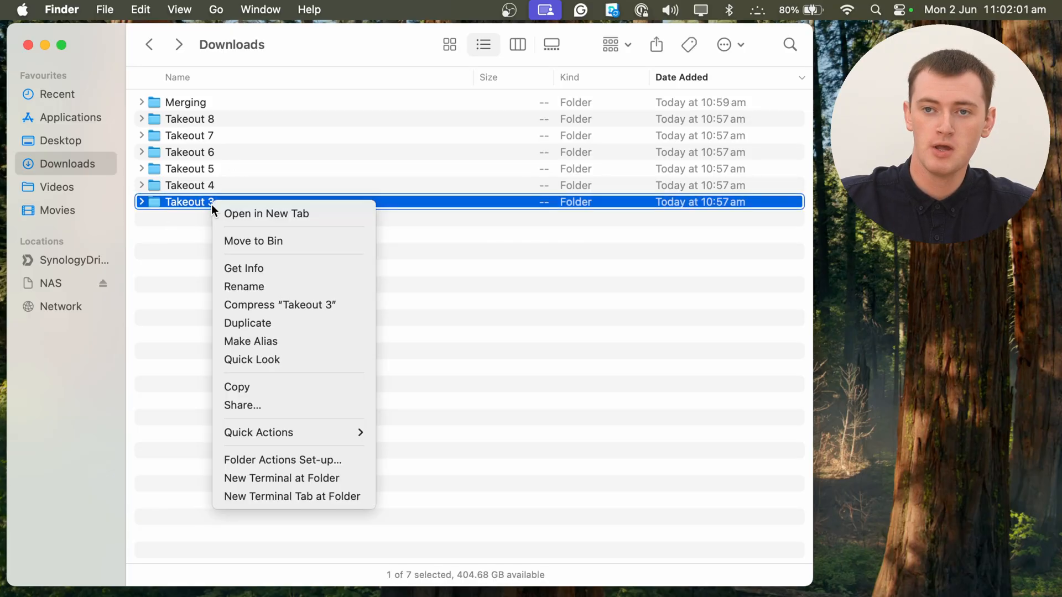
left_click(243, 286)
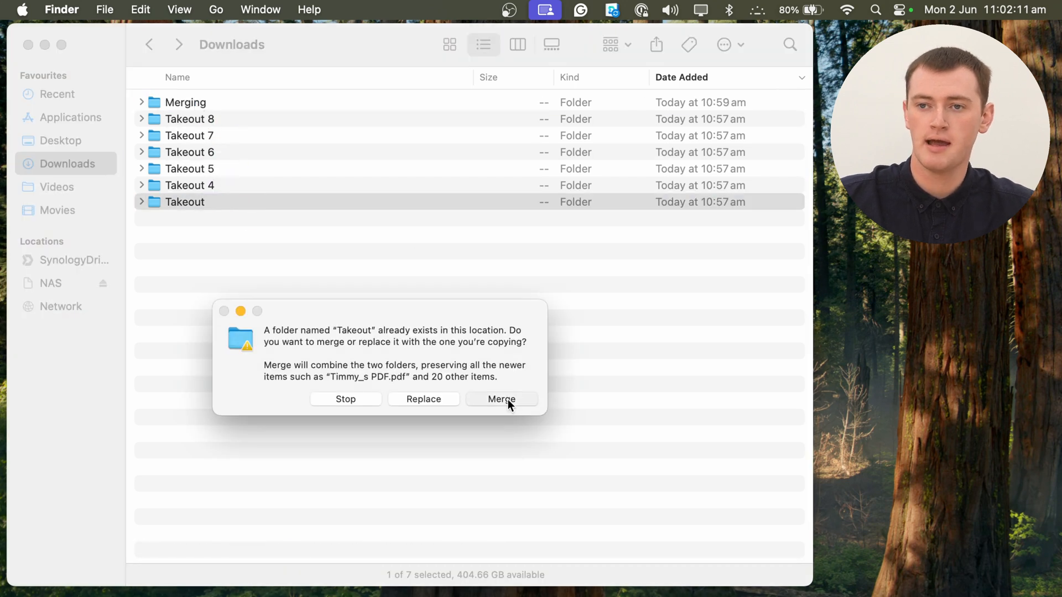
left_click(501, 399)
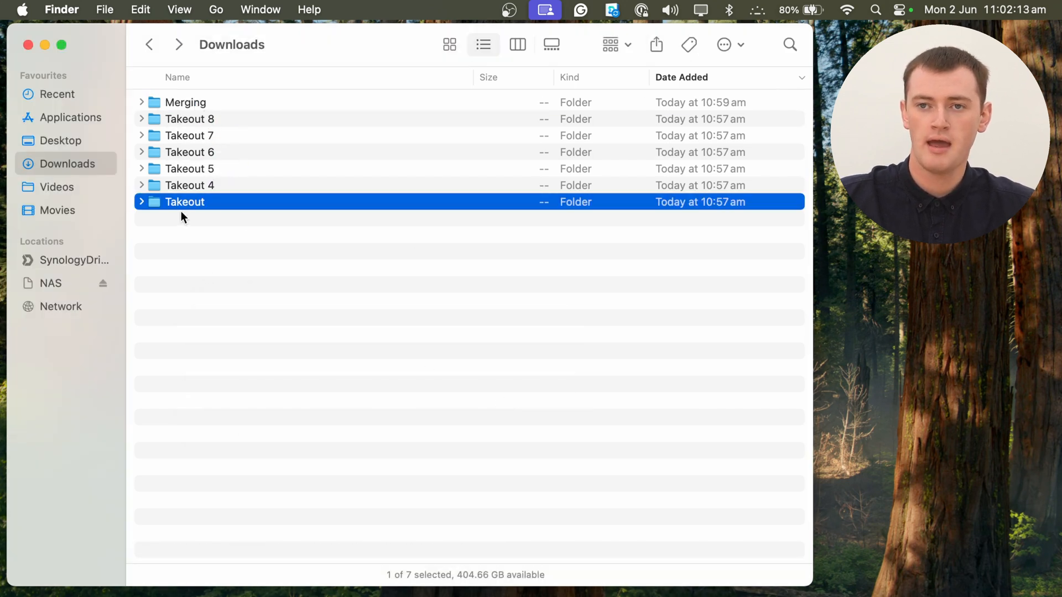
right_click(184, 202)
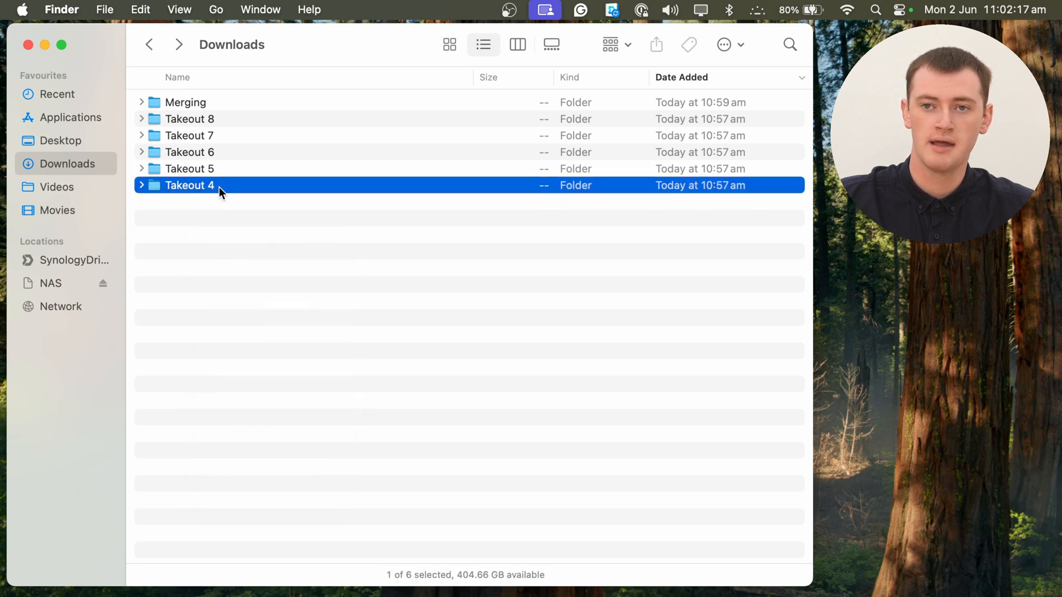
right_click(189, 185)
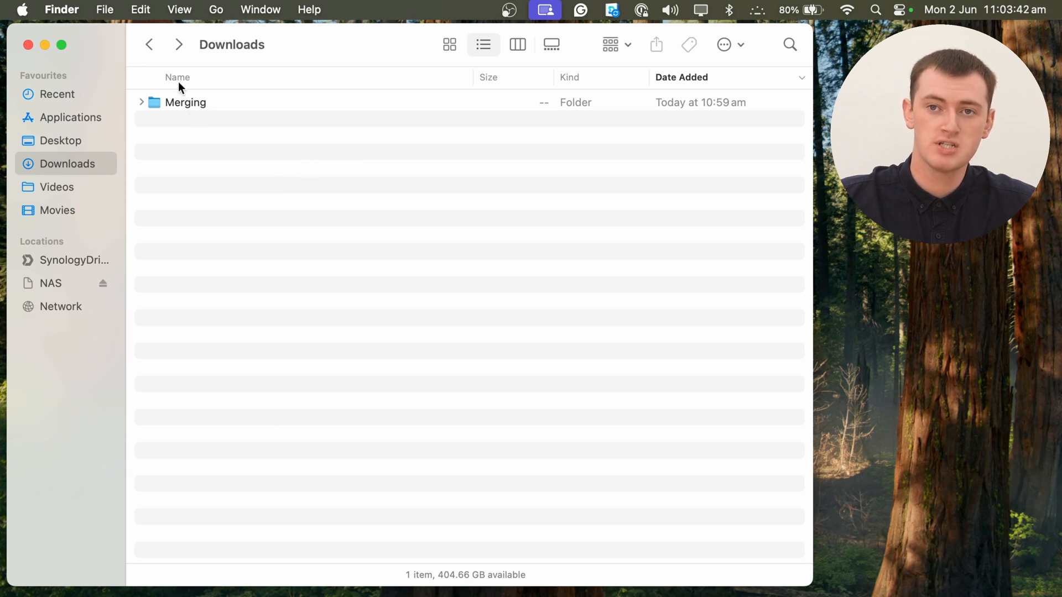
mouse_move(189, 132)
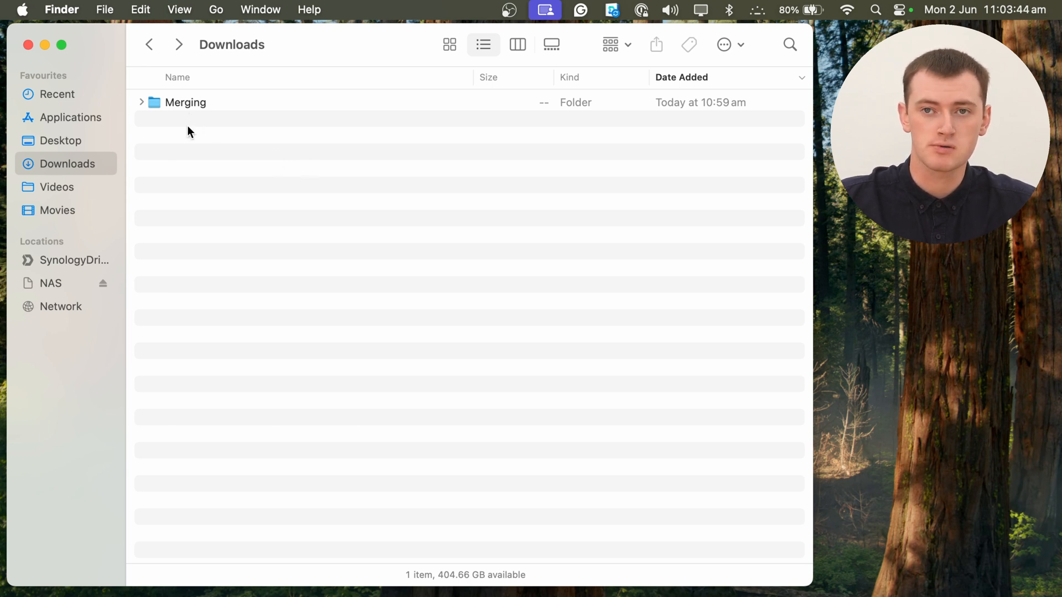
- Verify the merged Takeout holds Drive, Google Photos, Mail and archive_browser.html, with Drive's 129 items
left_click(186, 102)
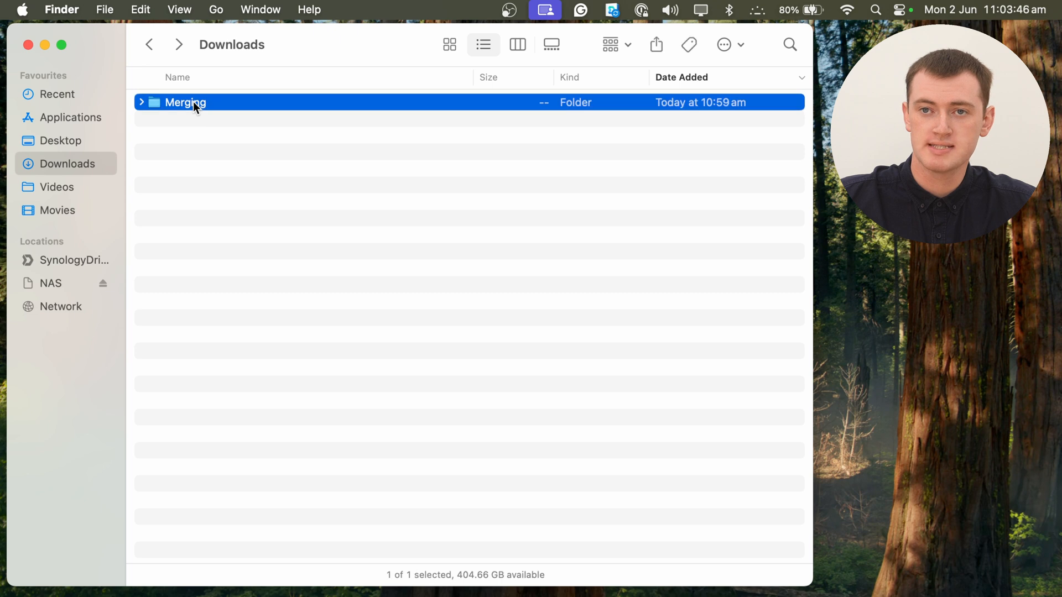
double_click(184, 101)
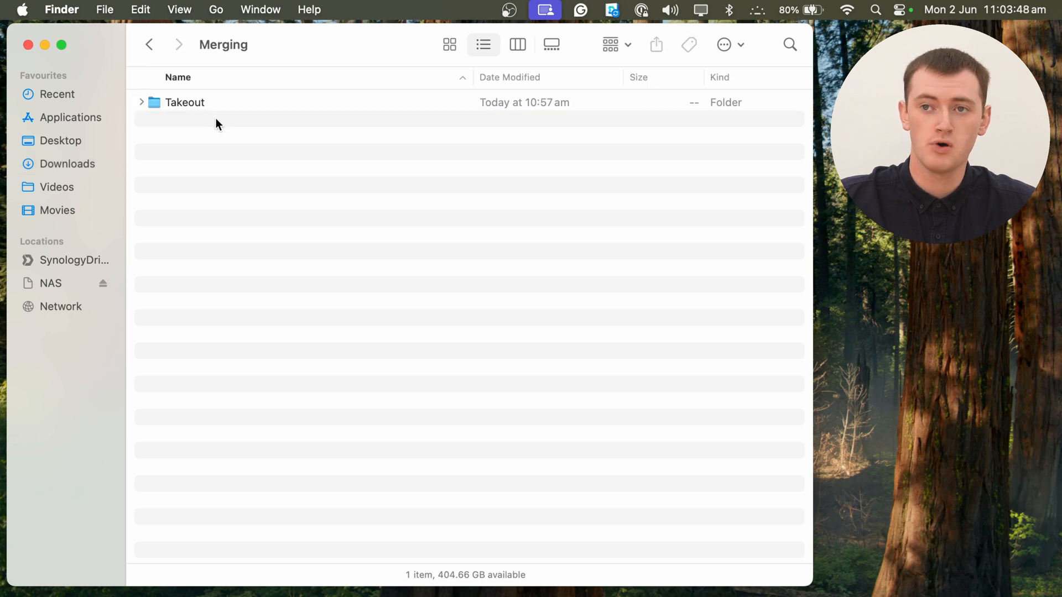
left_click(185, 102)
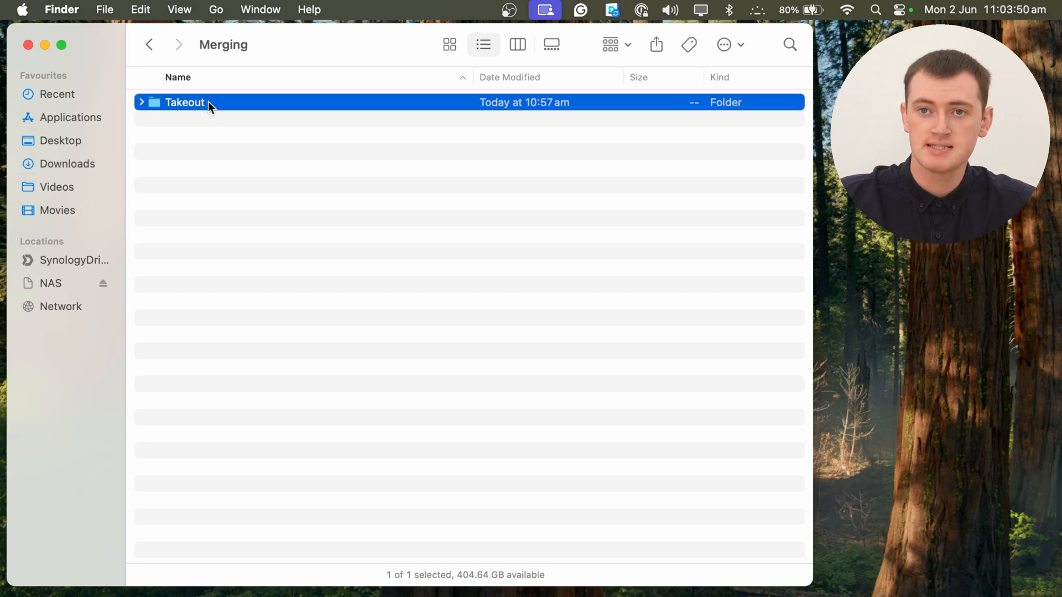
double_click(184, 102)
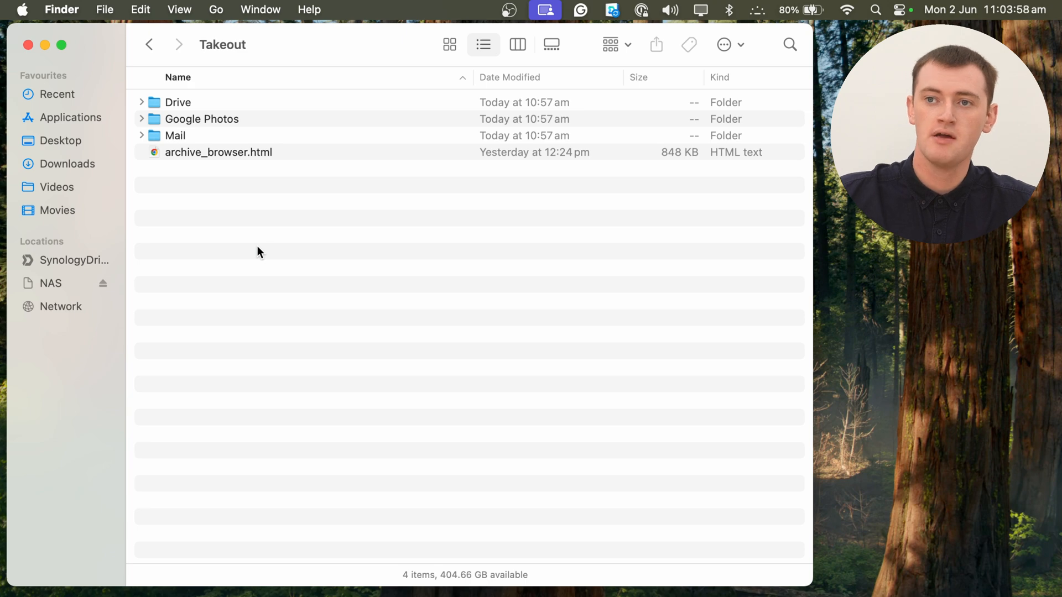
left_click(178, 102)
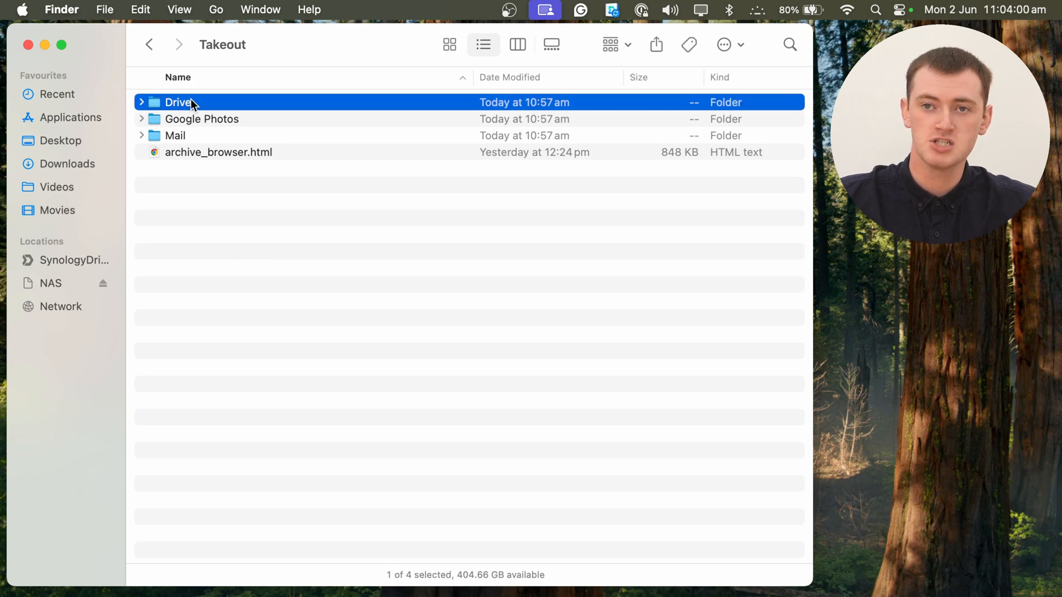
double_click(178, 102)
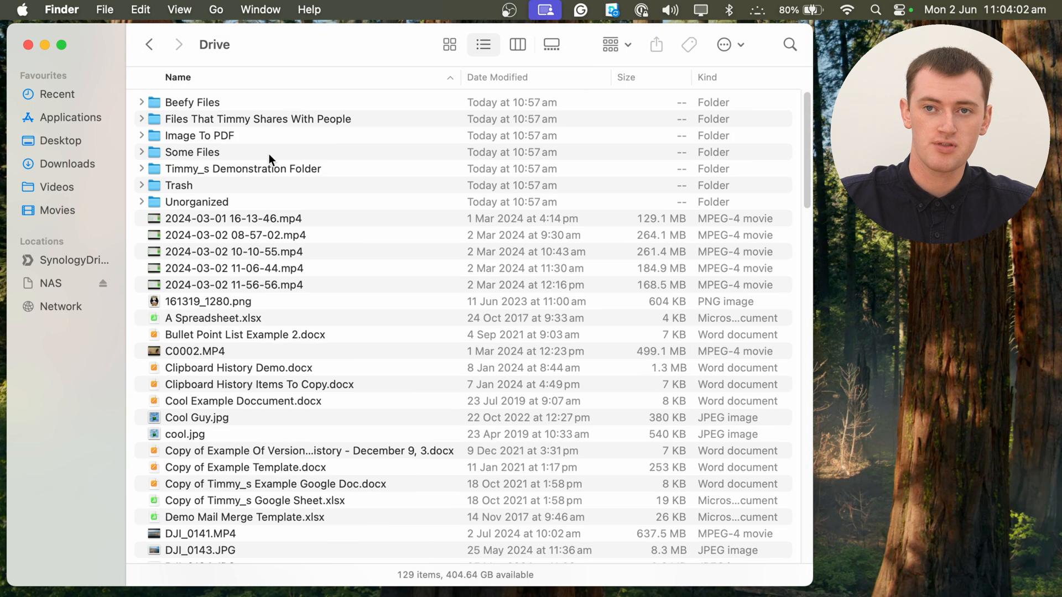
left_click(148, 44)
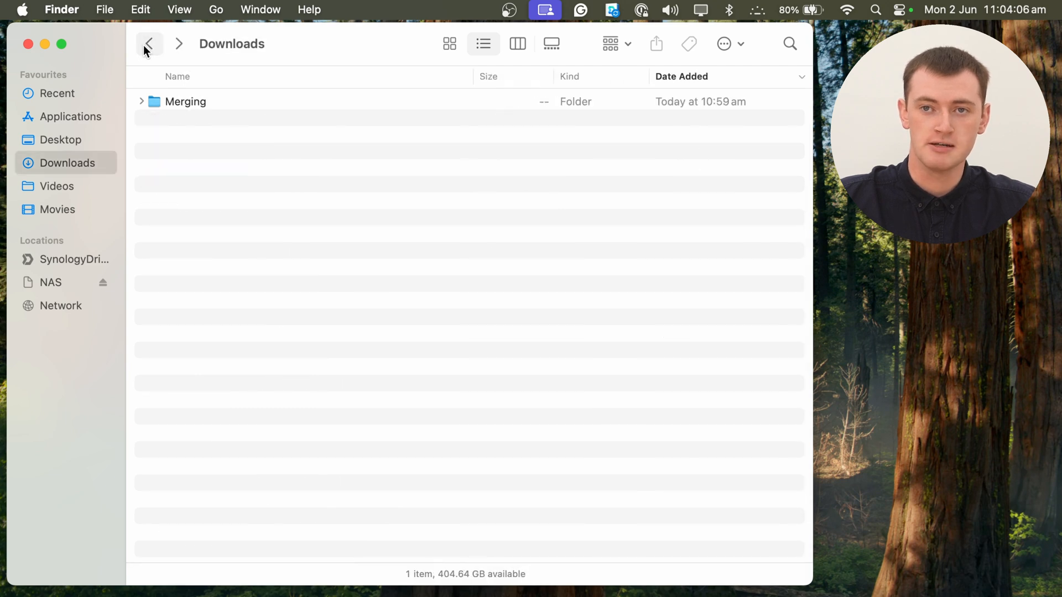
mouse_move(310, 293)
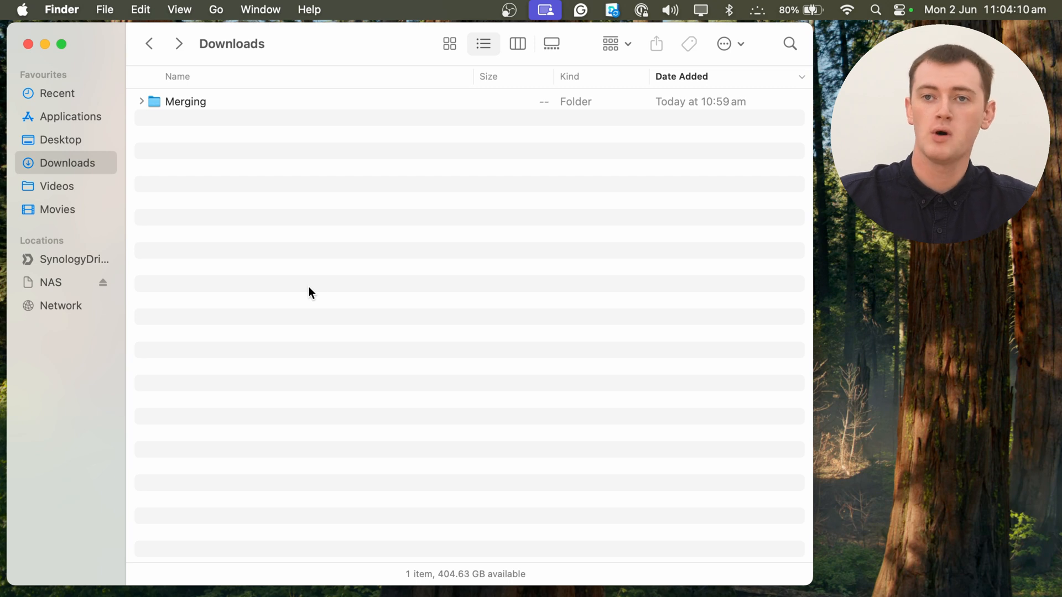
mouse_move(256, 170)
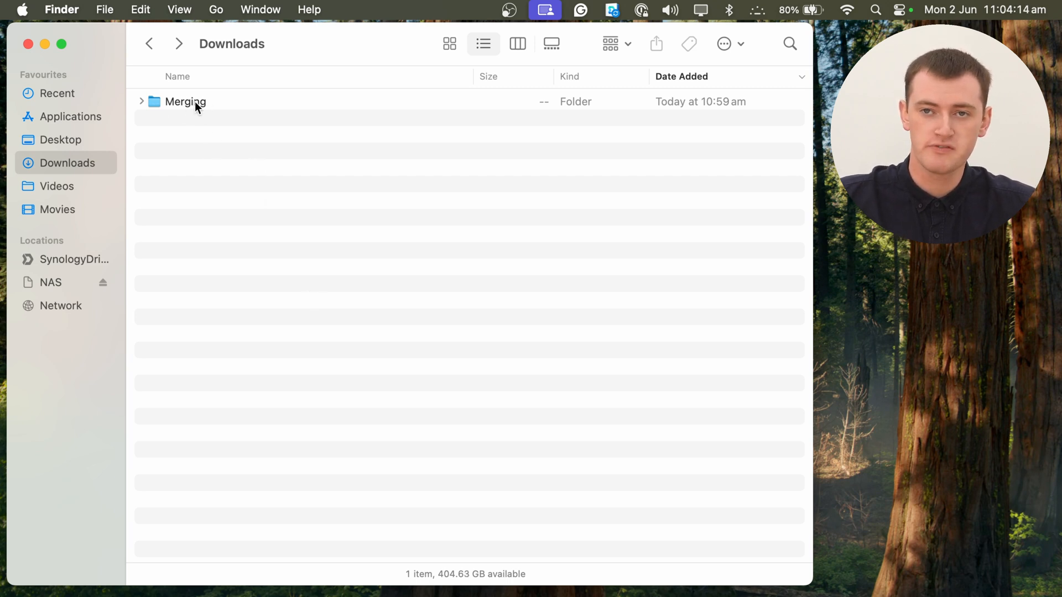
- Move the merged Takeout into Downloads and send the empty Merging folder to the Bin
double_click(185, 101)
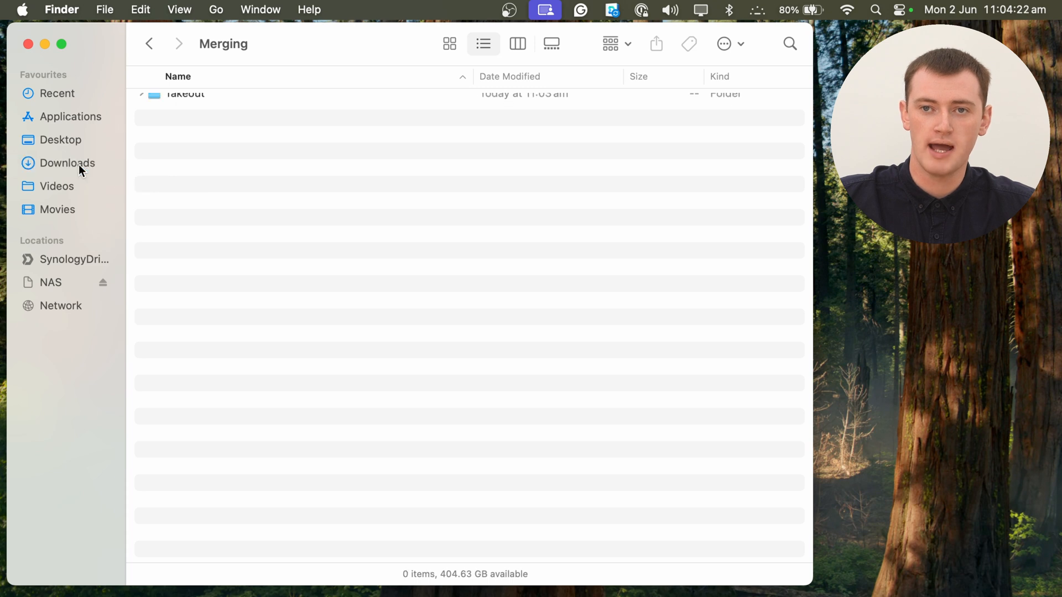
left_click(67, 164)
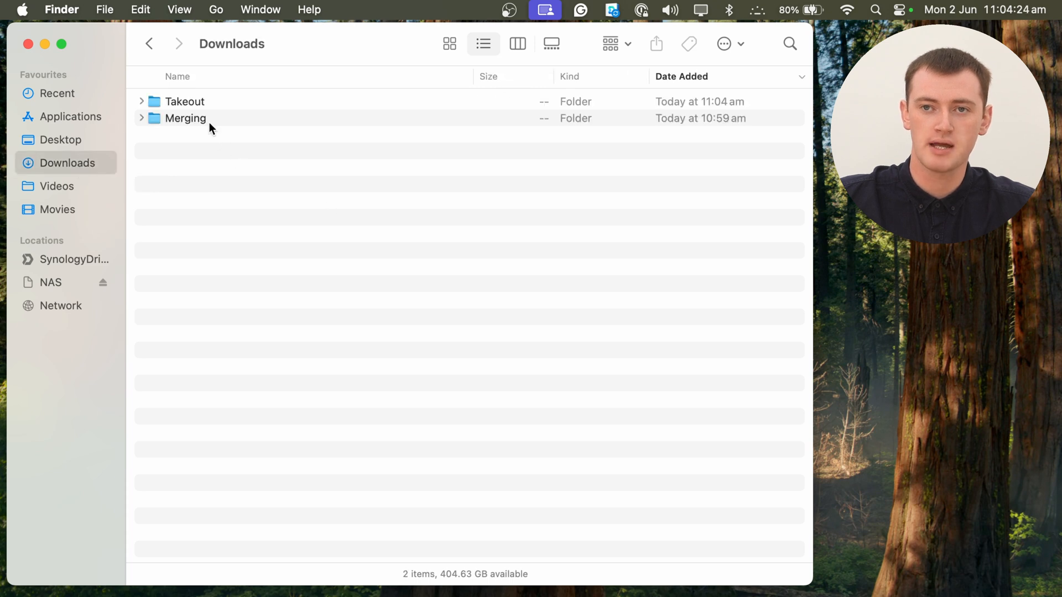
right_click(184, 118)
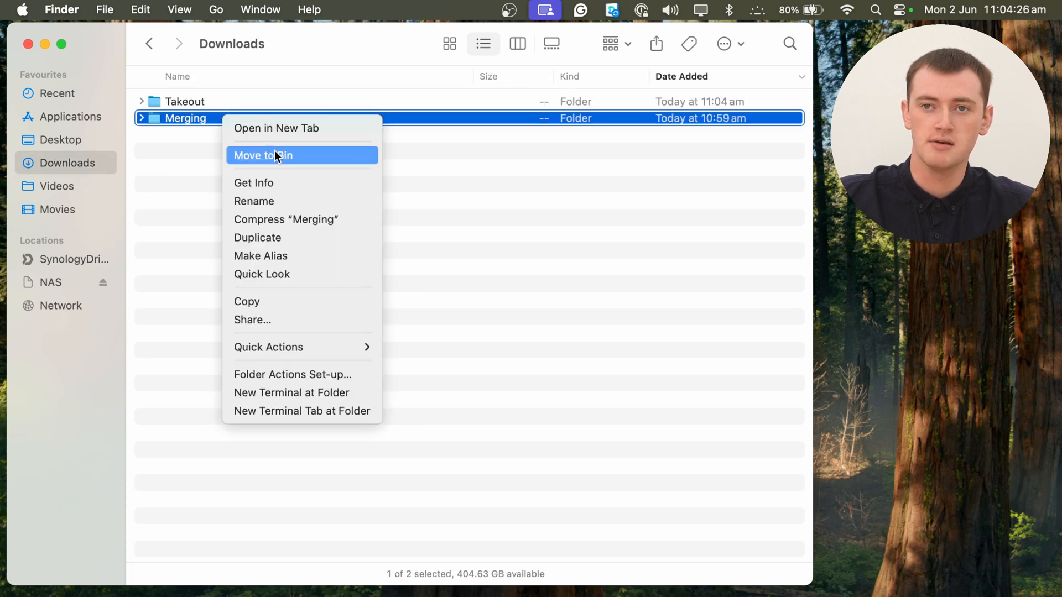
left_click(263, 154)
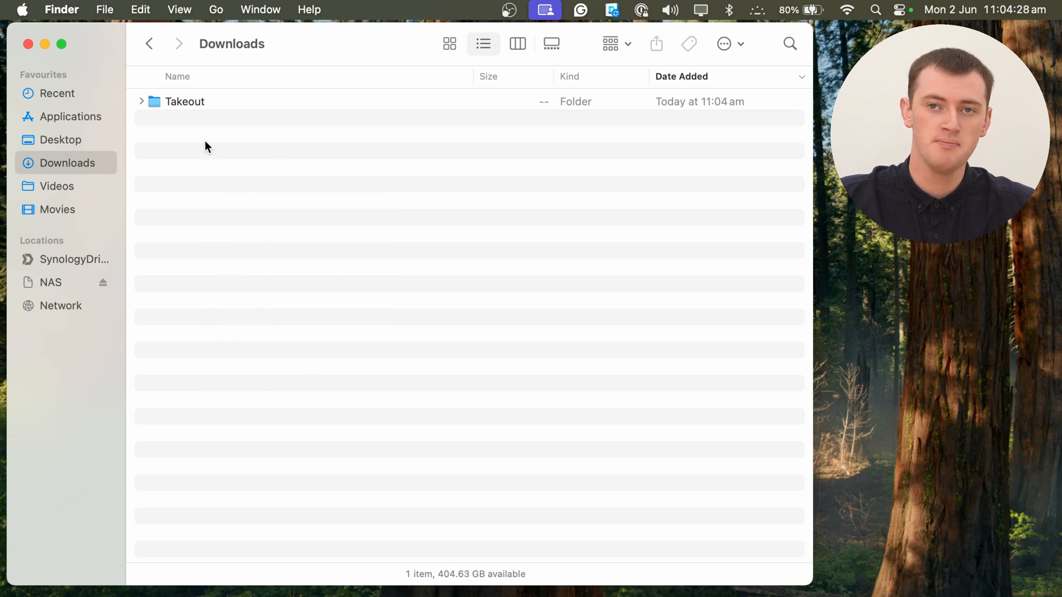